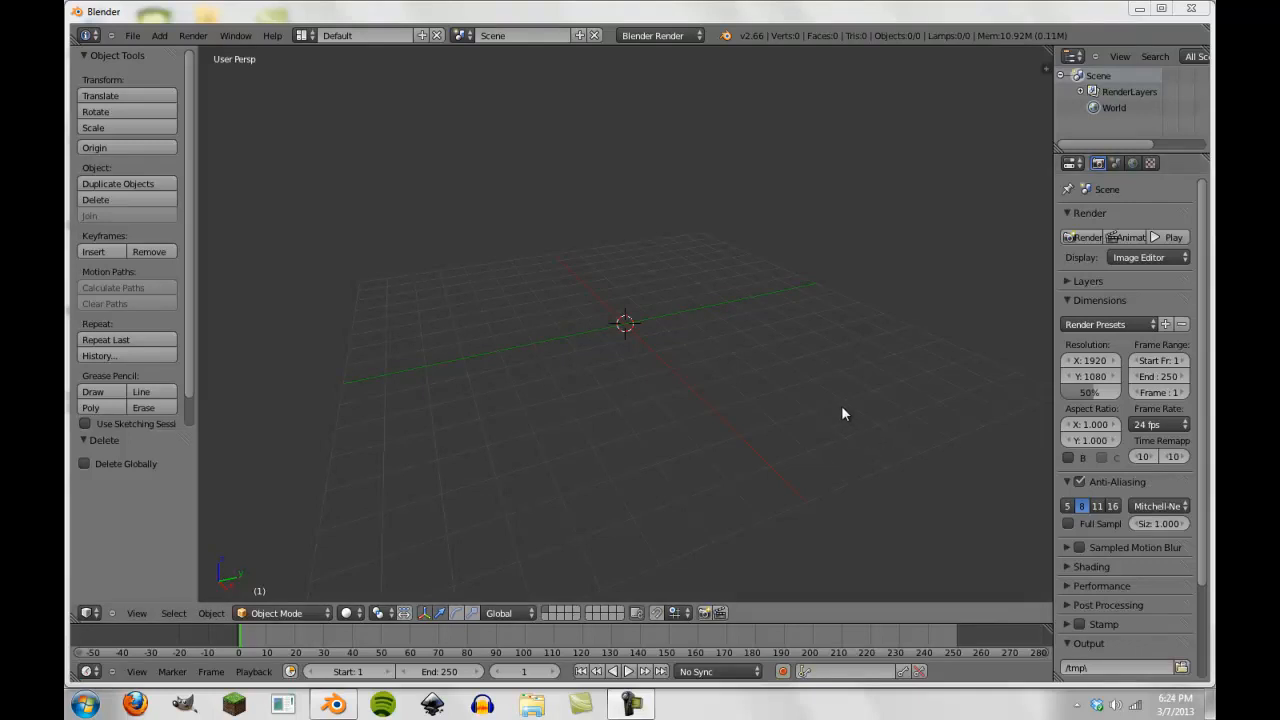
{"action": "mouse_move", "coordinate": [791, 389]}
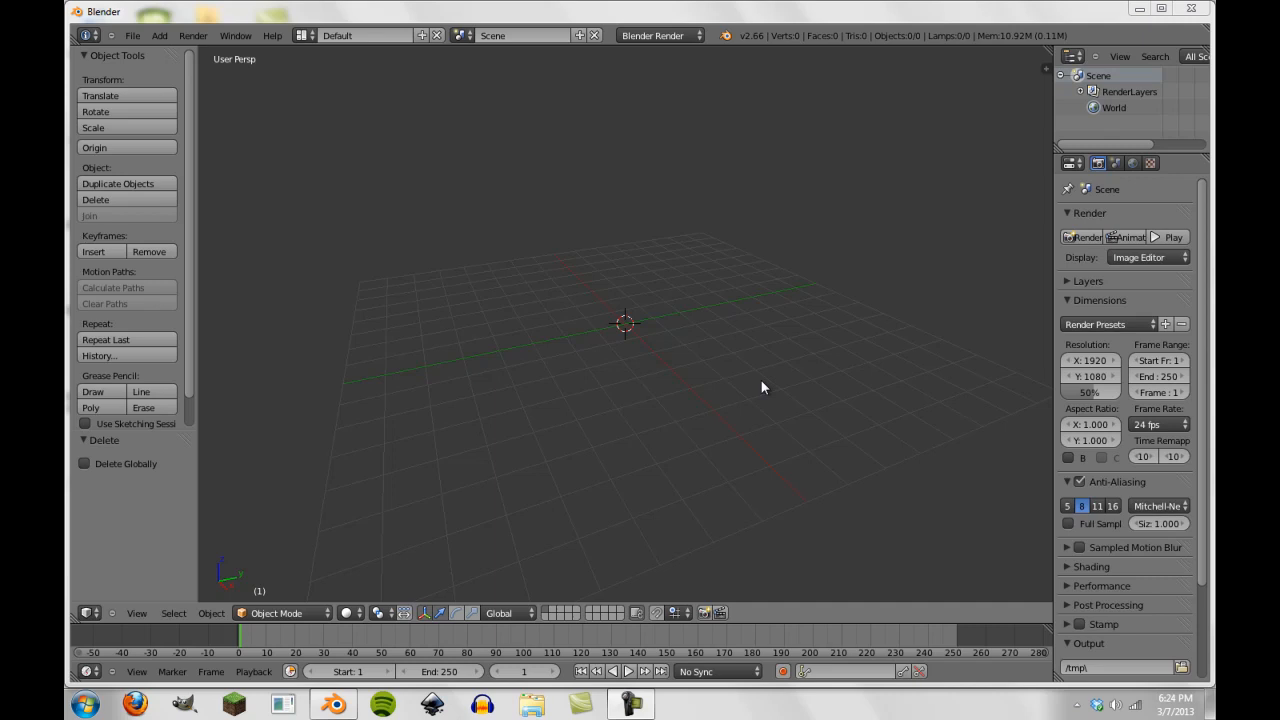
{"action": "mouse_move", "coordinate": [697, 330]}
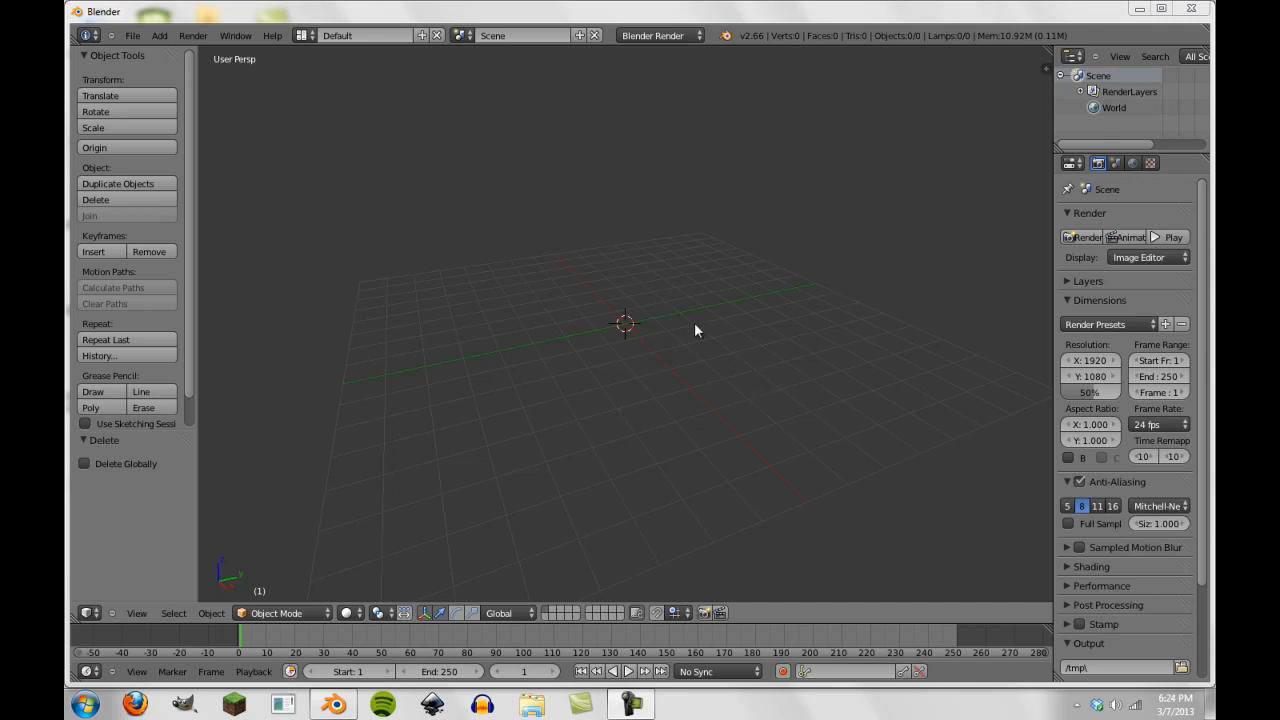
{"action": "mouse_move", "coordinate": [750, 317]}
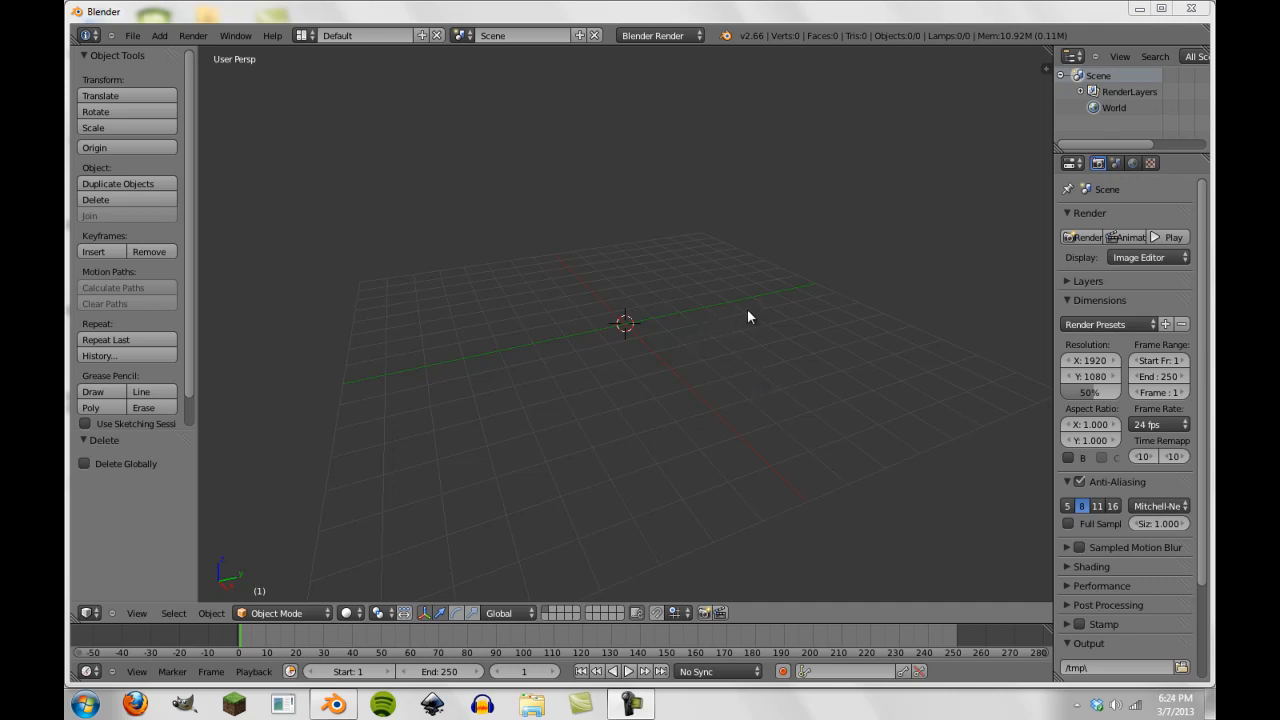
{"action": "mouse_move", "coordinate": [742, 314]}
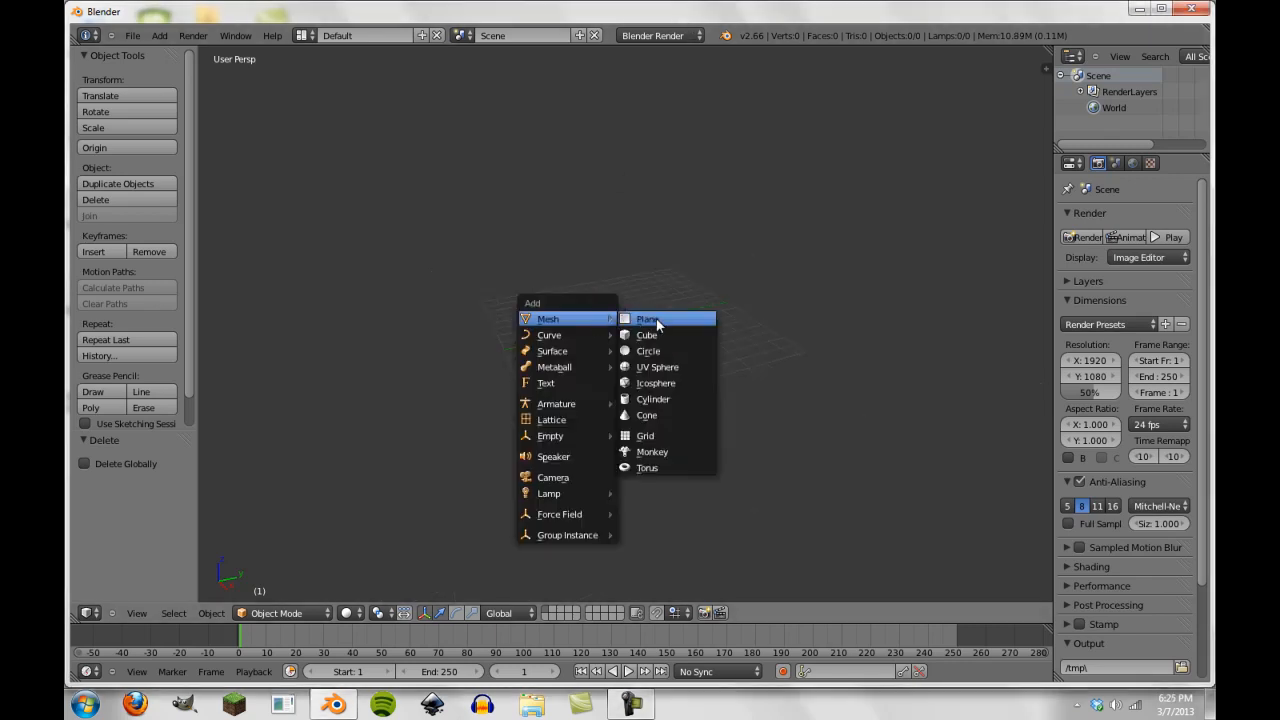
- Add a flat plane mesh to the scene
{"action": "left_click", "coordinate": [646, 319]}
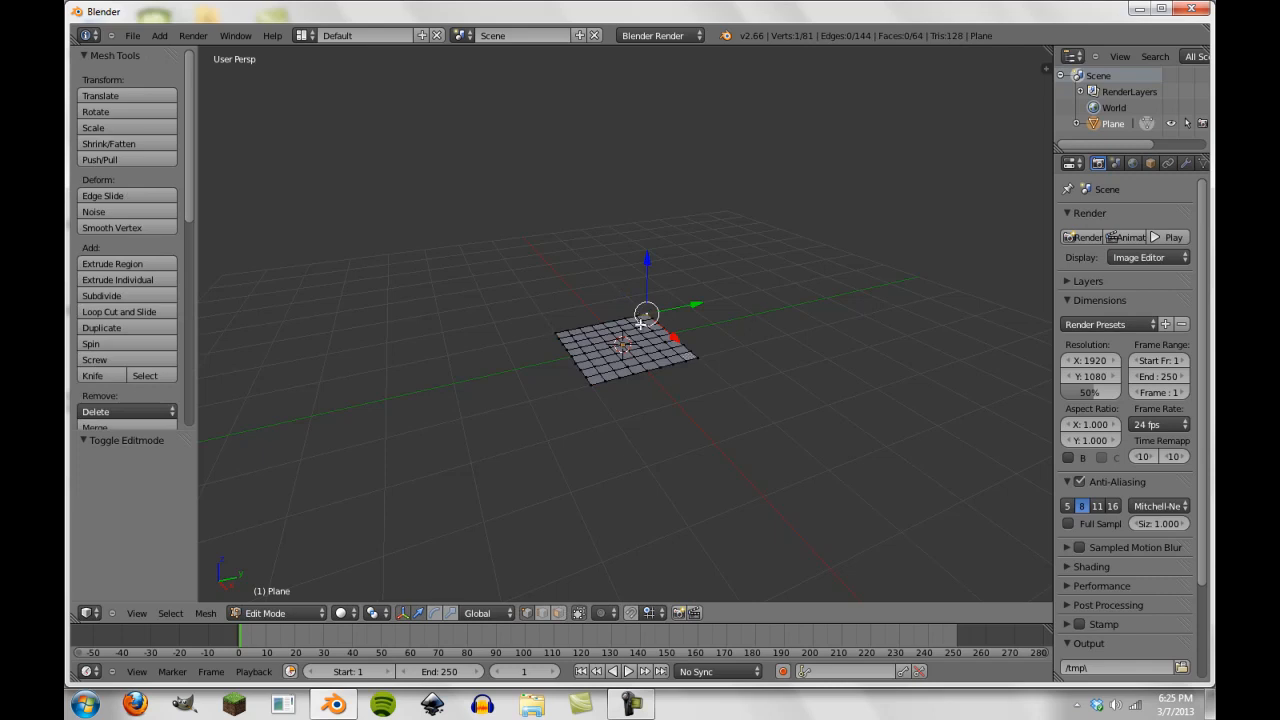
{"action": "mouse_move", "coordinate": [588, 456]}
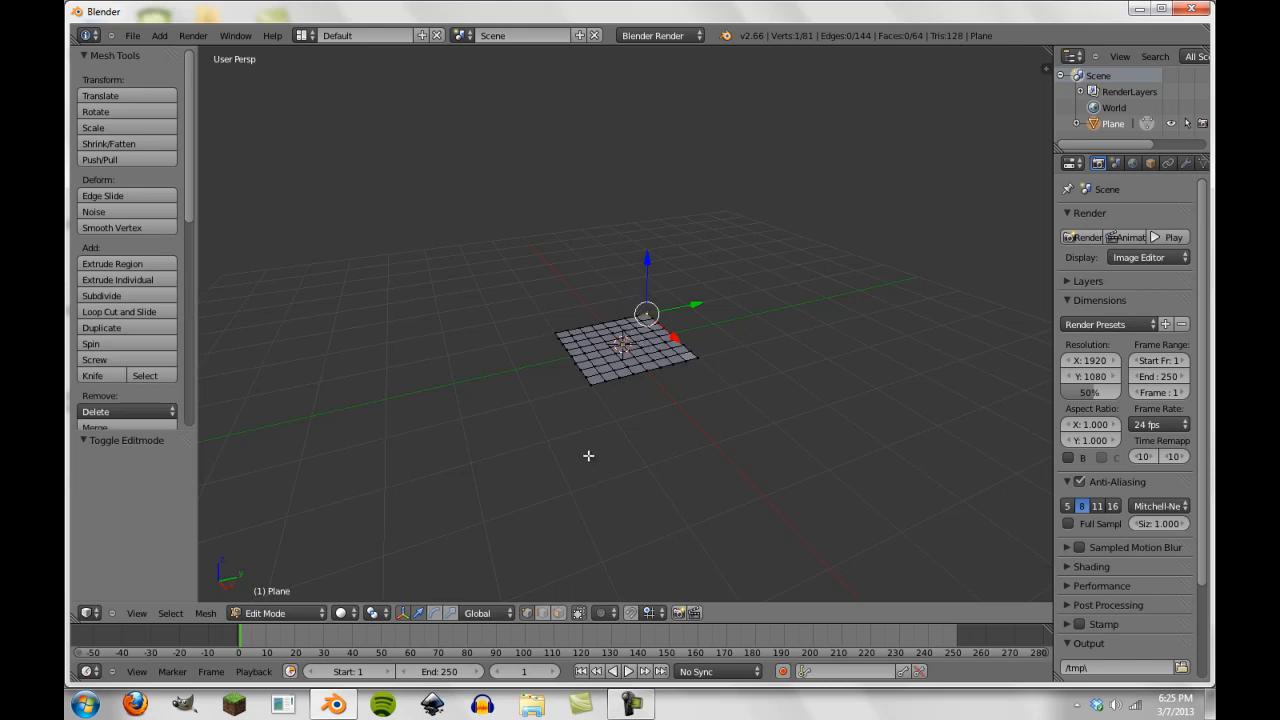
{"action": "mouse_move", "coordinate": [657, 310]}
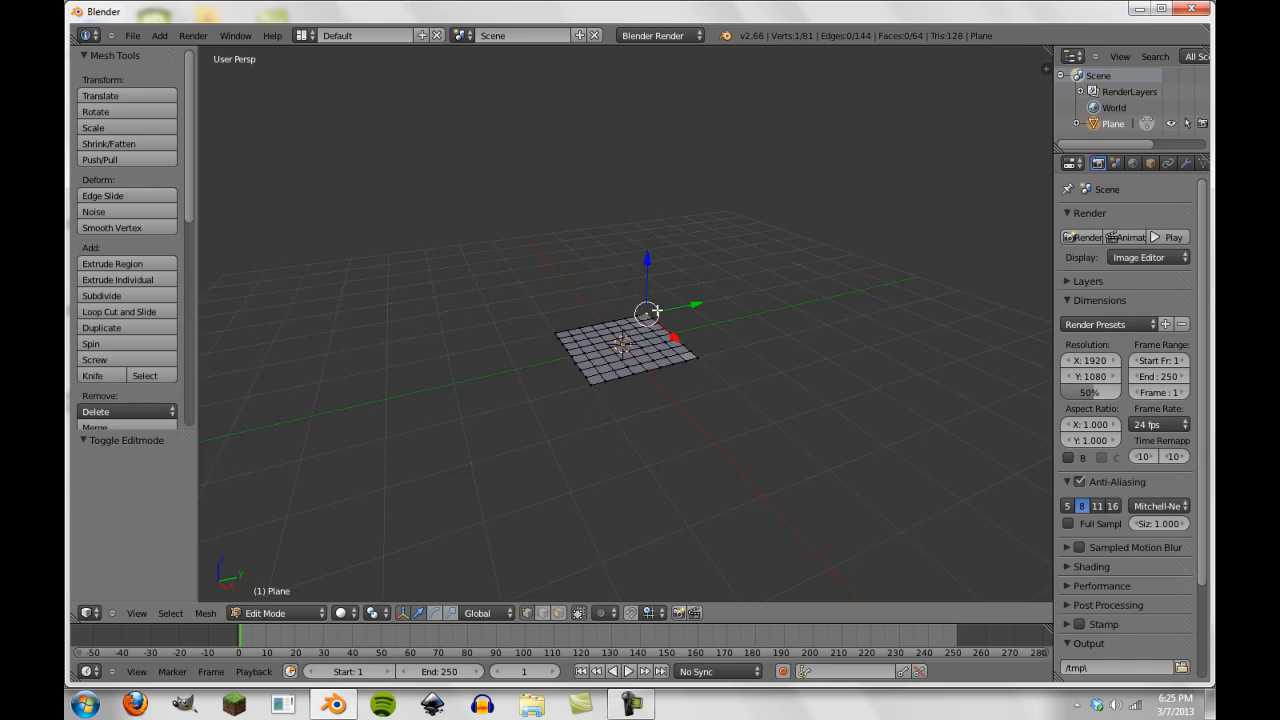
{"action": "mouse_move", "coordinate": [658, 302]}
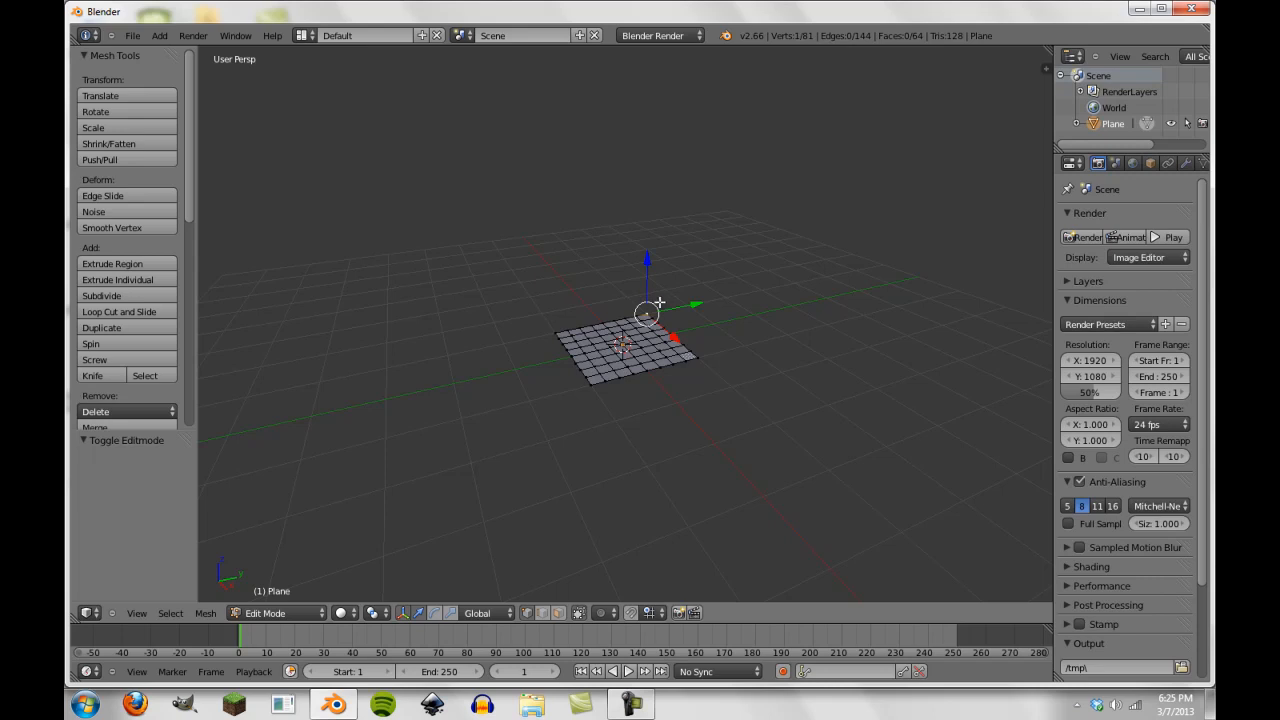
{"action": "mouse_move", "coordinate": [662, 270]}
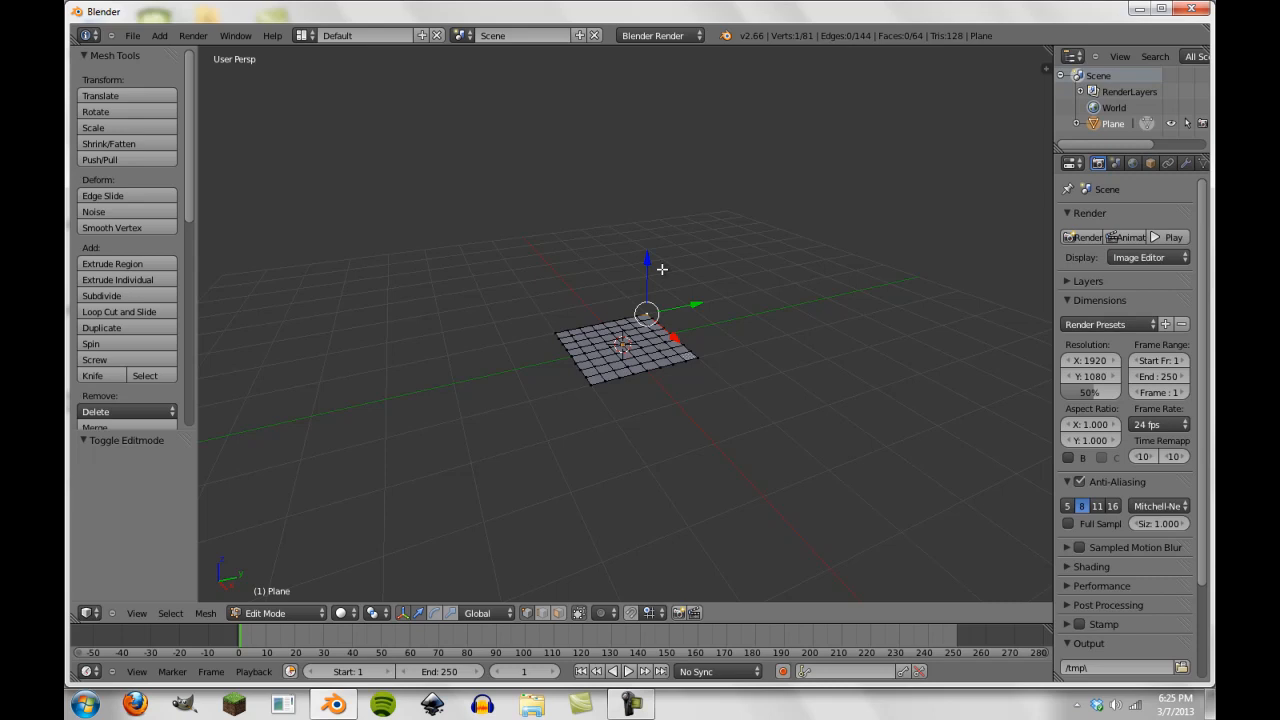
{"action": "mouse_move", "coordinate": [666, 182]}
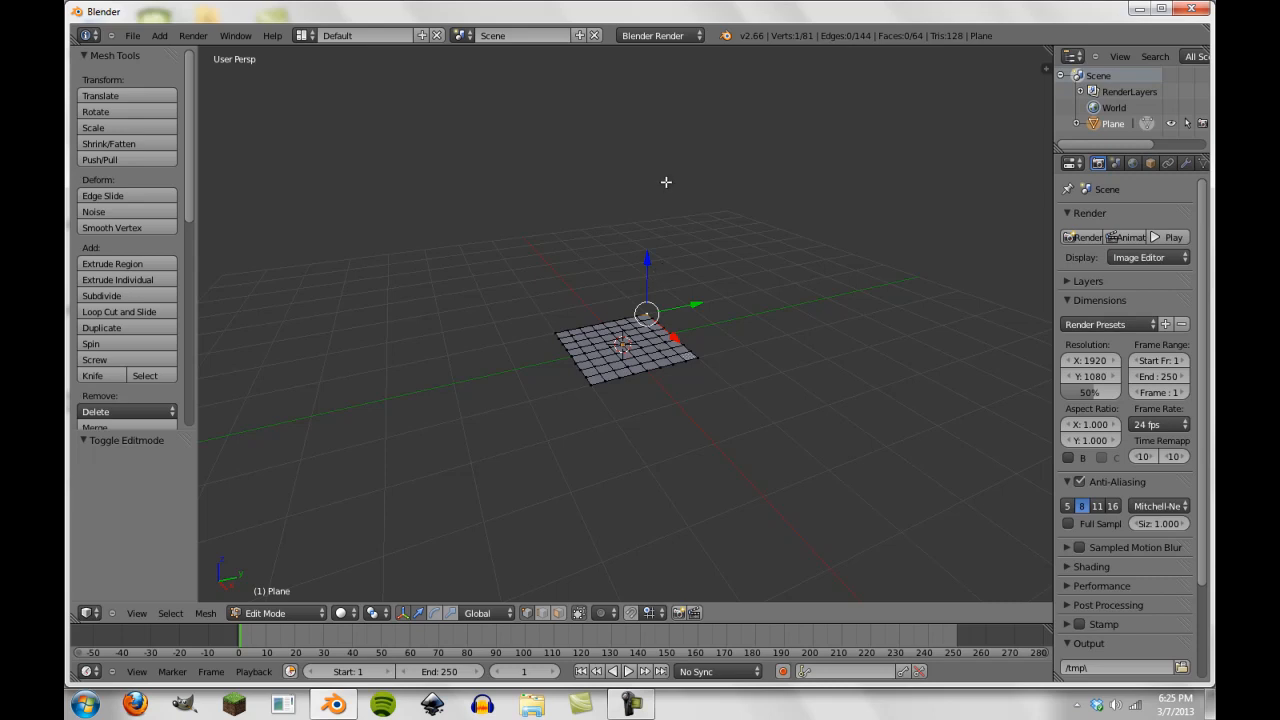
{"action": "mouse_move", "coordinate": [652, 303]}
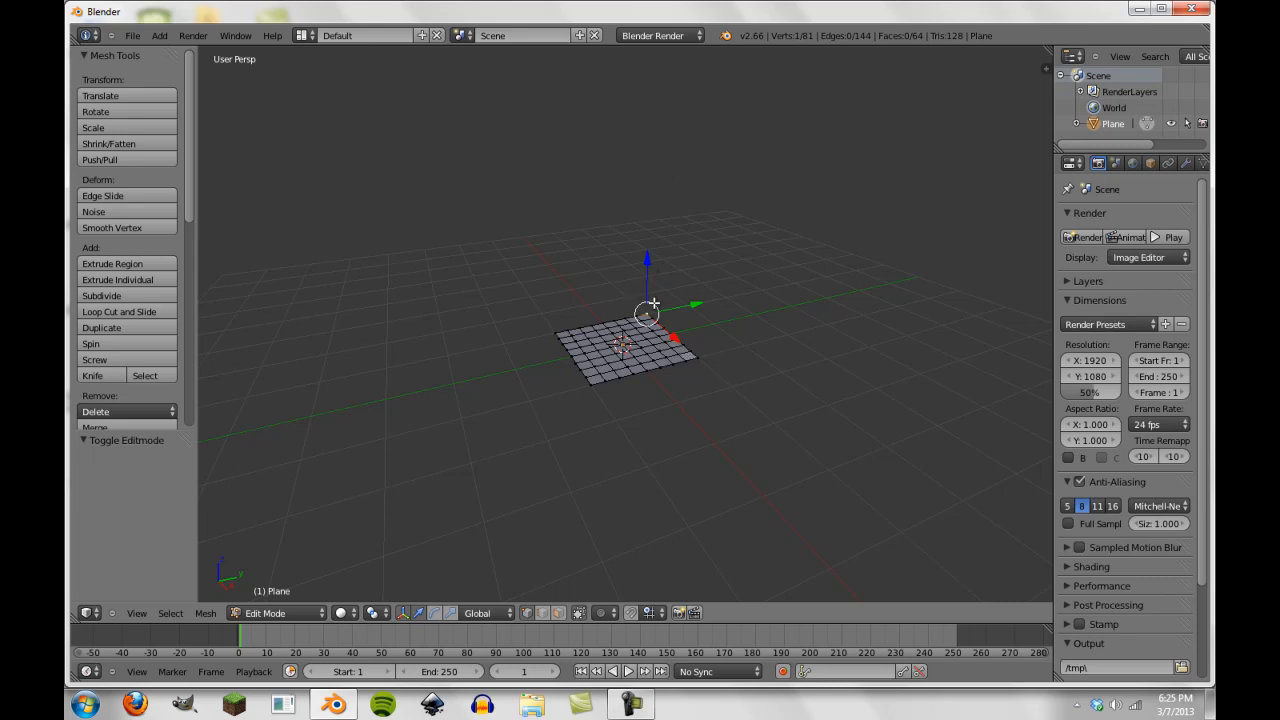
{"action": "mouse_move", "coordinate": [650, 302]}
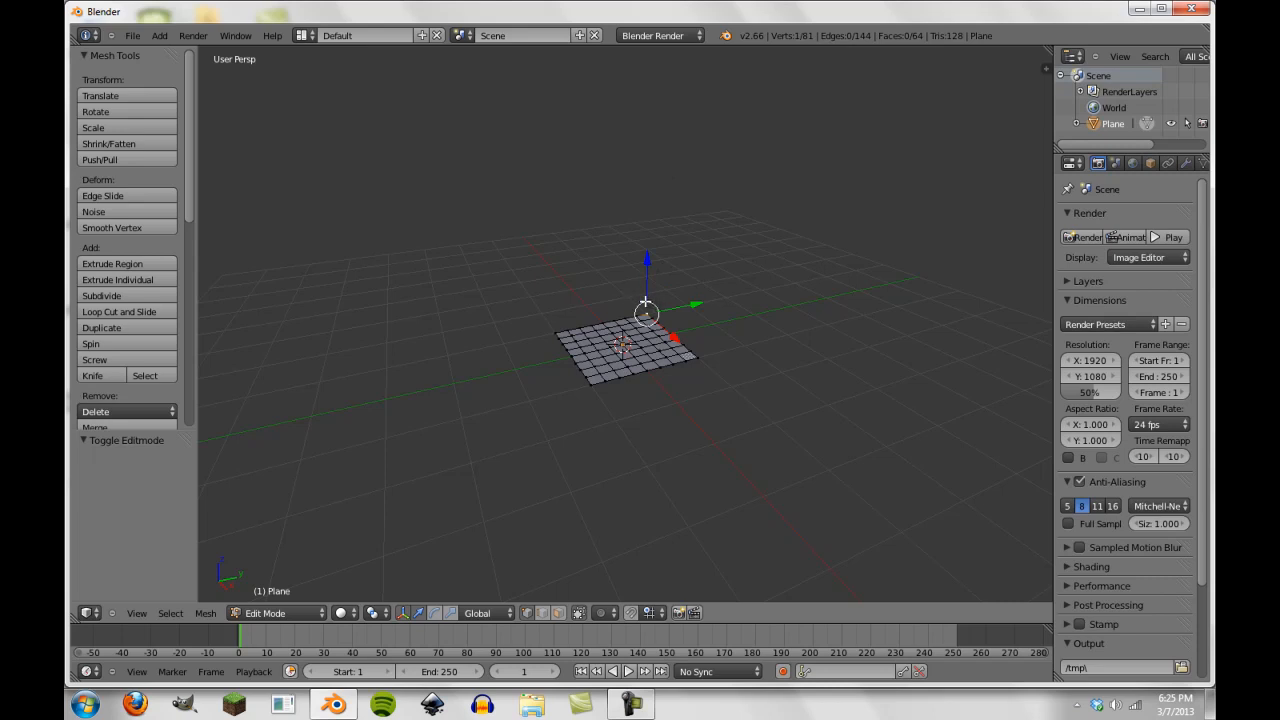
{"action": "mouse_move", "coordinate": [663, 259]}
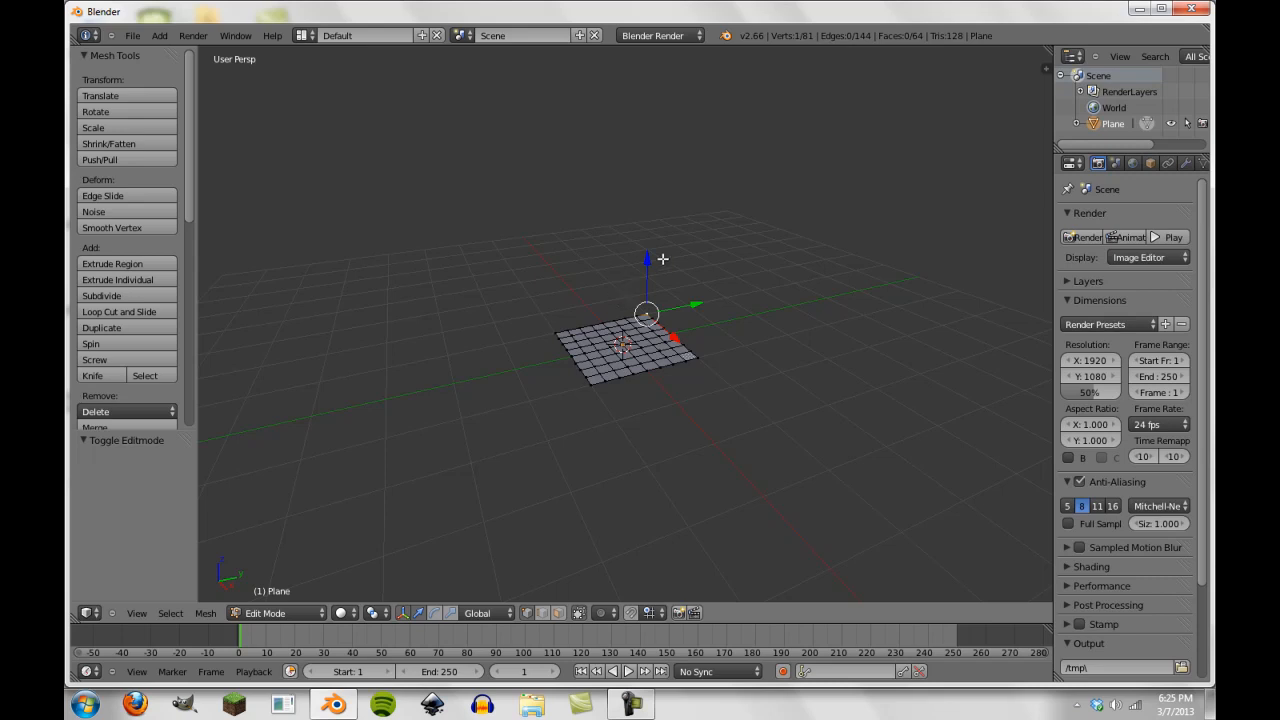
{"action": "mouse_move", "coordinate": [553, 406]}
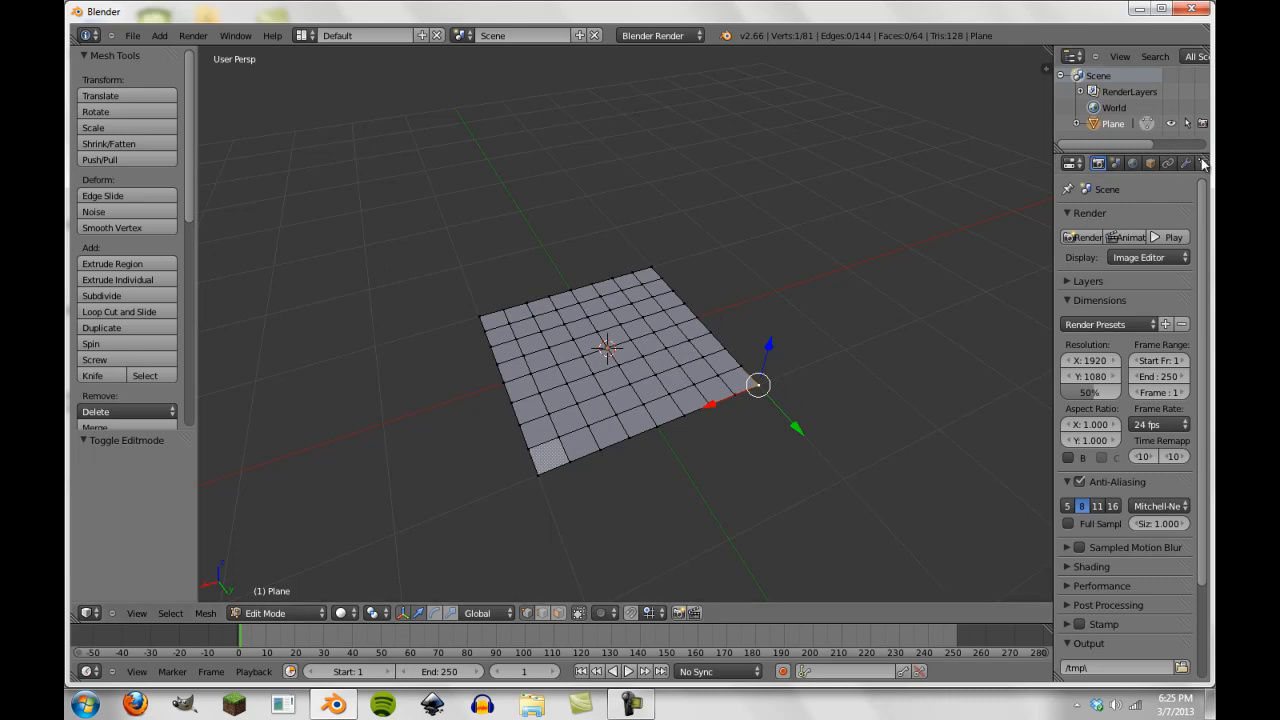
- Add a new vertex group to the plane in its mesh data settings
{"action": "left_click", "coordinate": [1202, 163]}
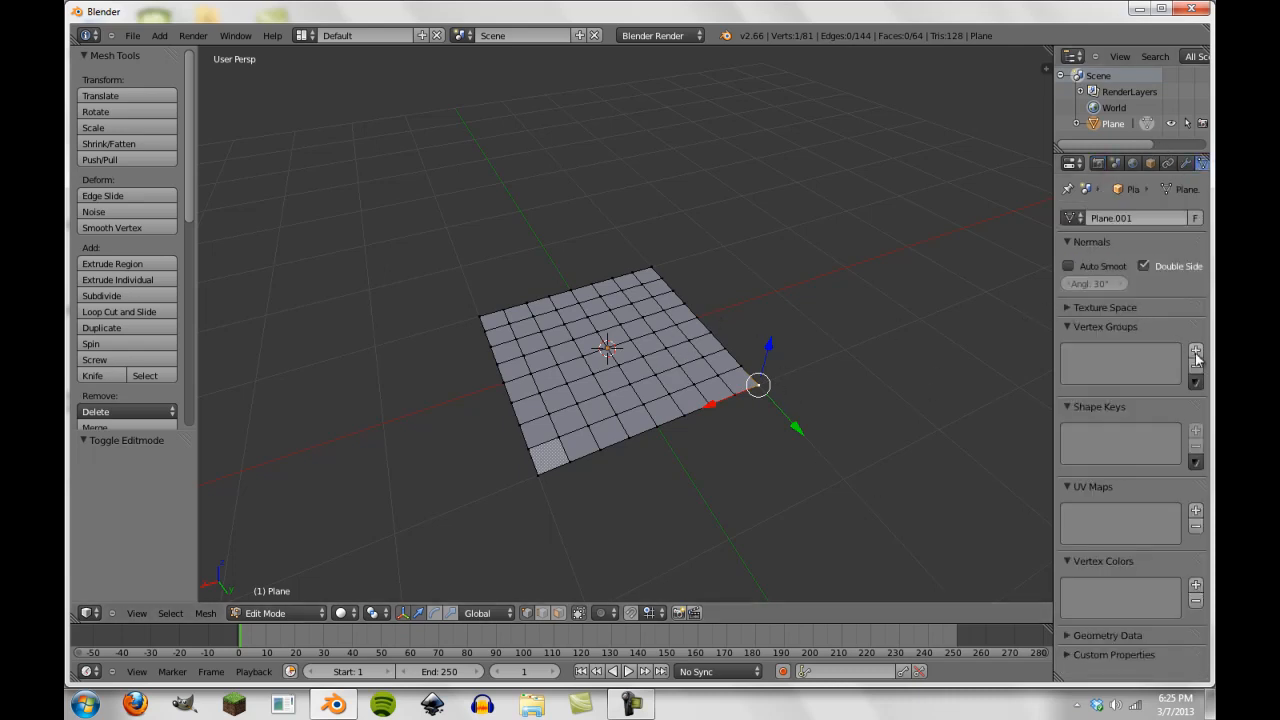
{"action": "left_click", "coordinate": [1196, 349]}
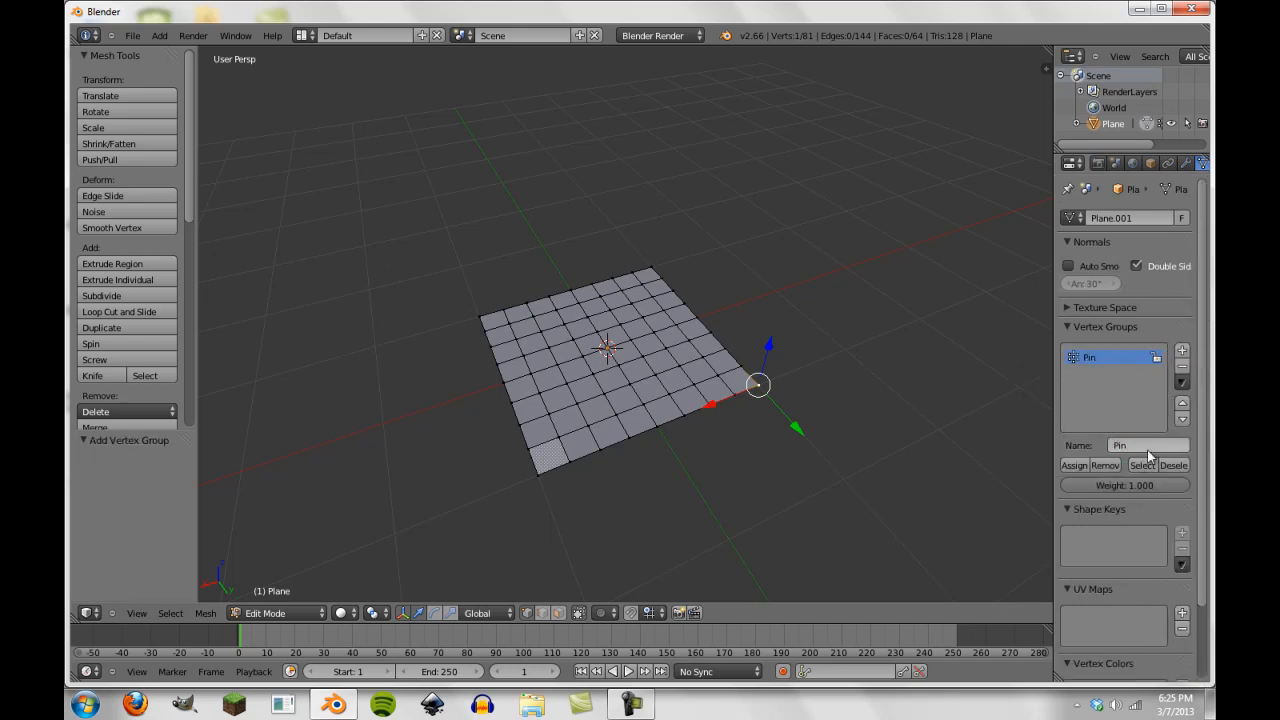
{"action": "mouse_move", "coordinate": [735, 390]}
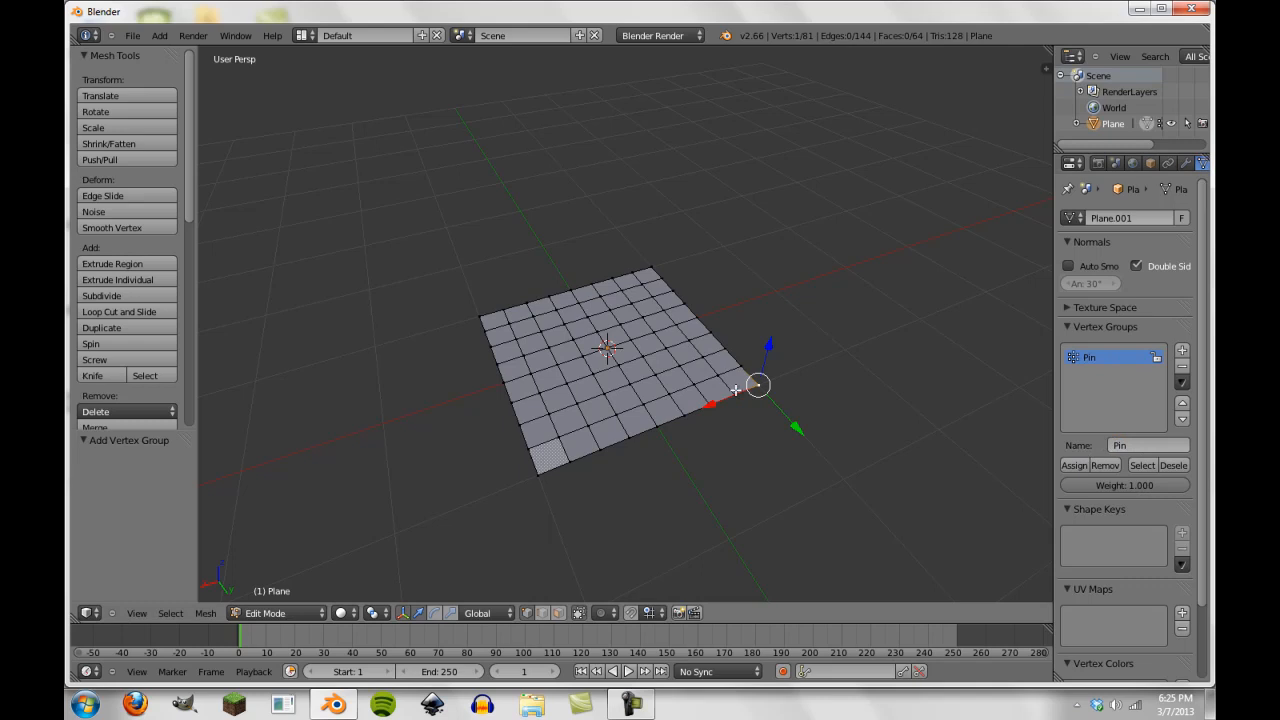
{"action": "mouse_move", "coordinate": [525, 287]}
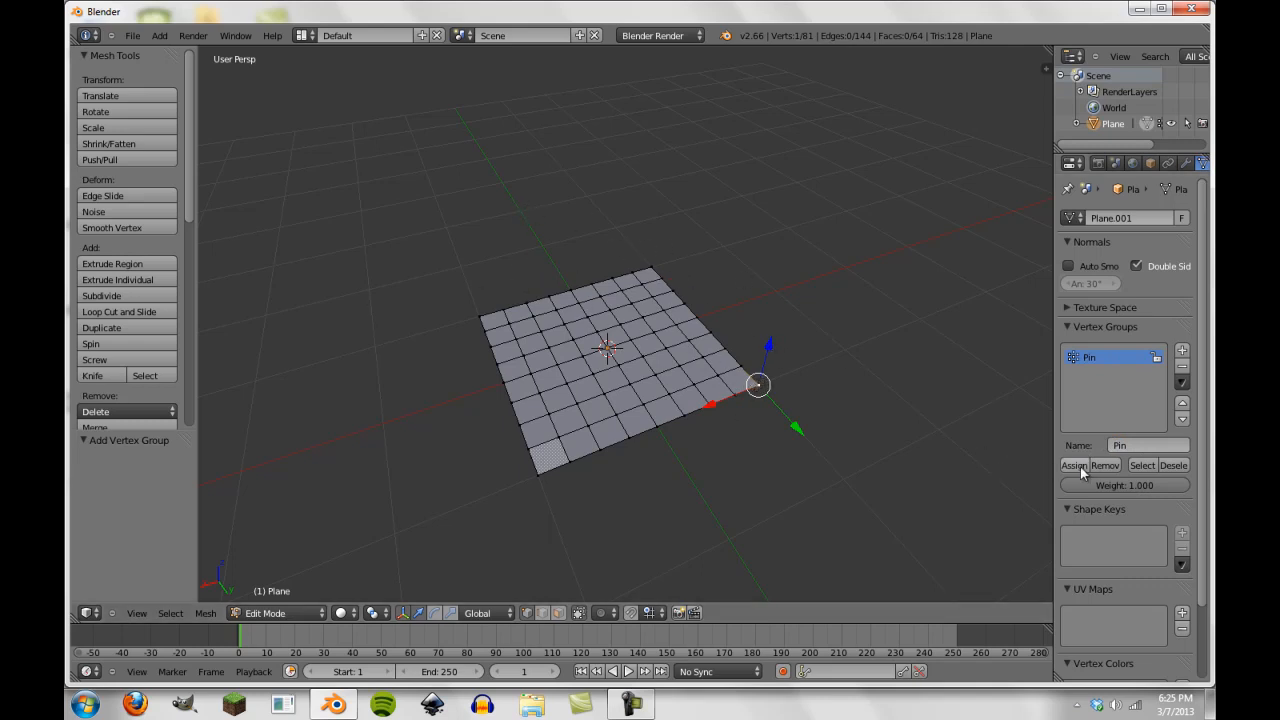
{"action": "mouse_move", "coordinate": [885, 343]}
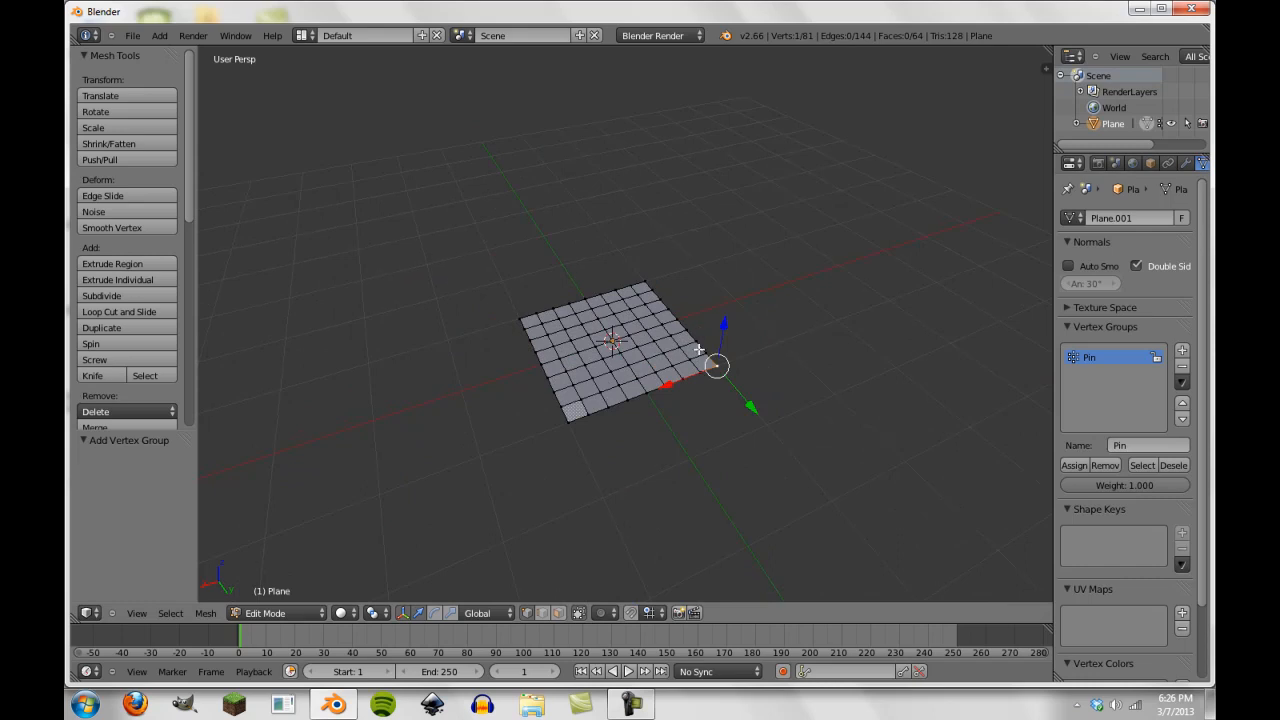
{"action": "mouse_move", "coordinate": [697, 344]}
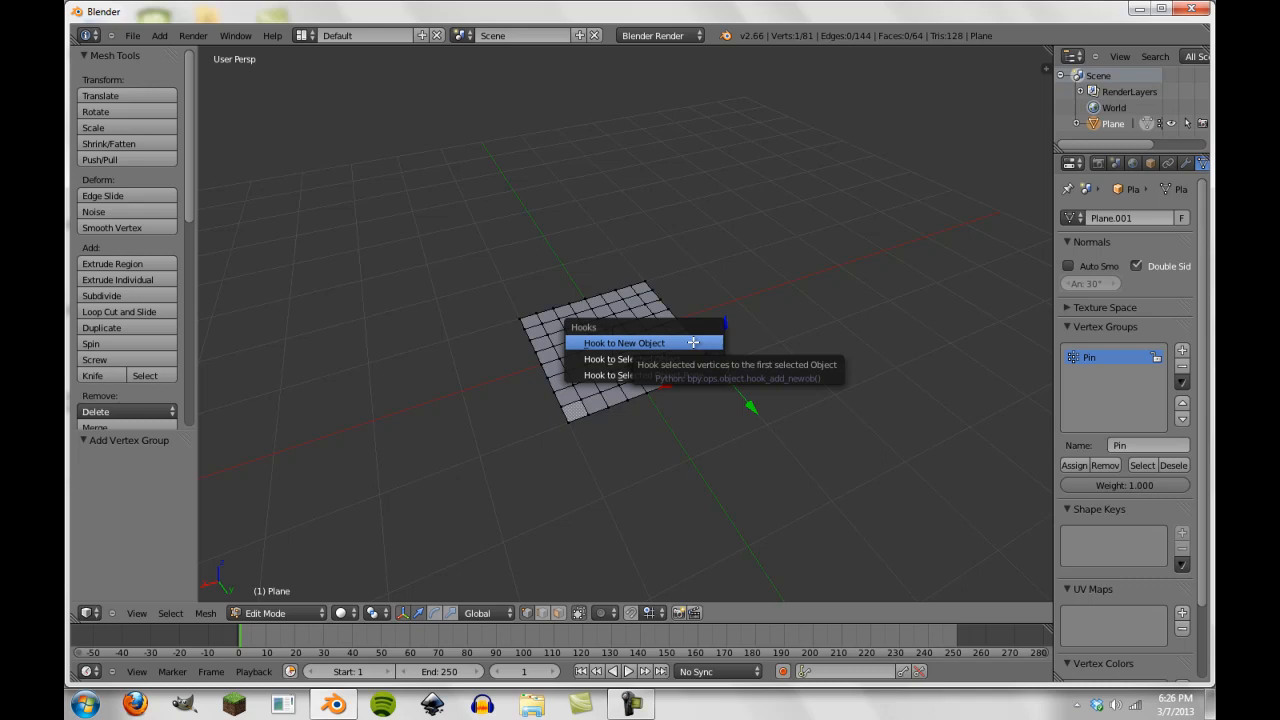
{"action": "mouse_move", "coordinate": [630, 359]}
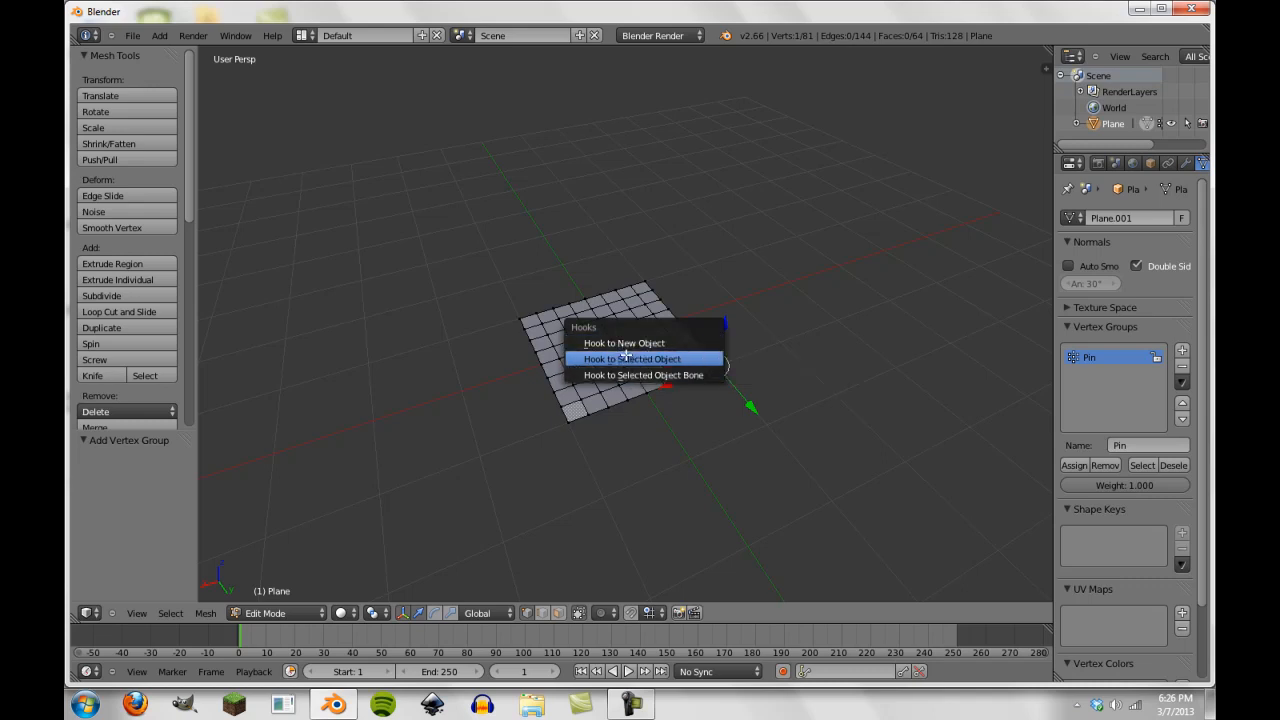
{"action": "mouse_move", "coordinate": [623, 343]}
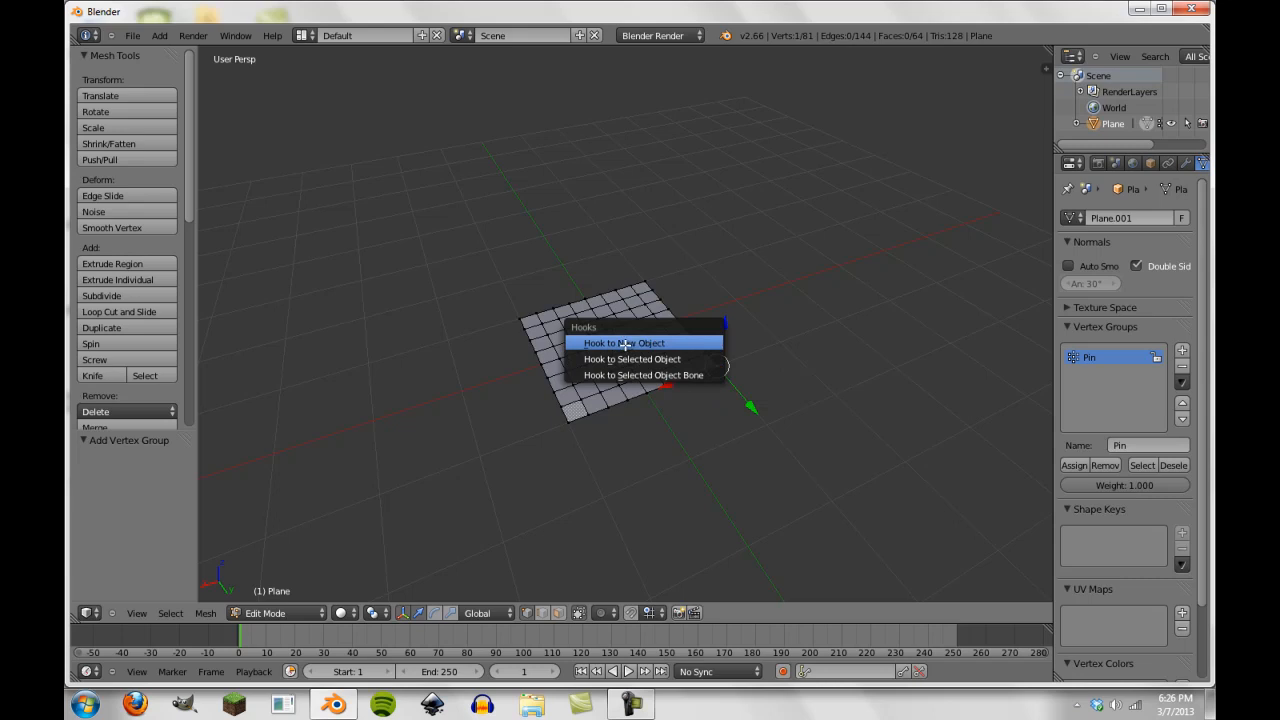
- Hook the selected corner vertices to a new empty and leave Edit Mode
{"action": "left_click", "coordinate": [623, 343]}
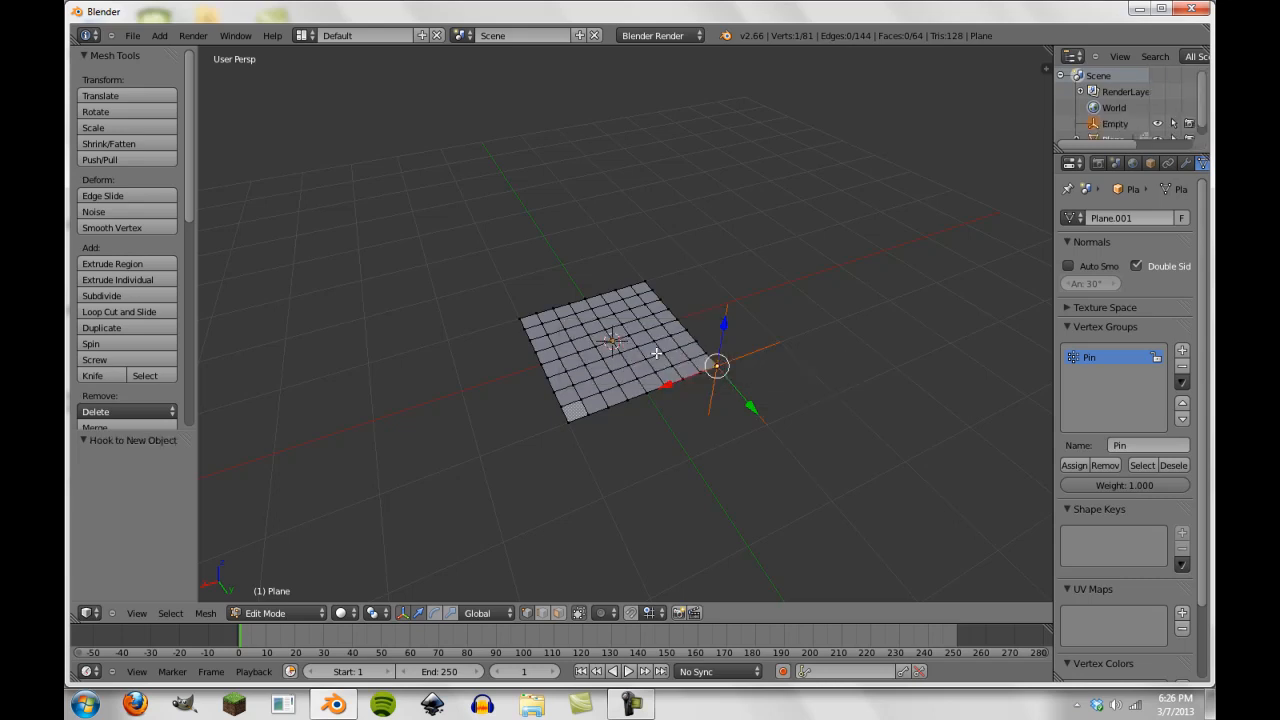
{"action": "key", "text": "Tab"}
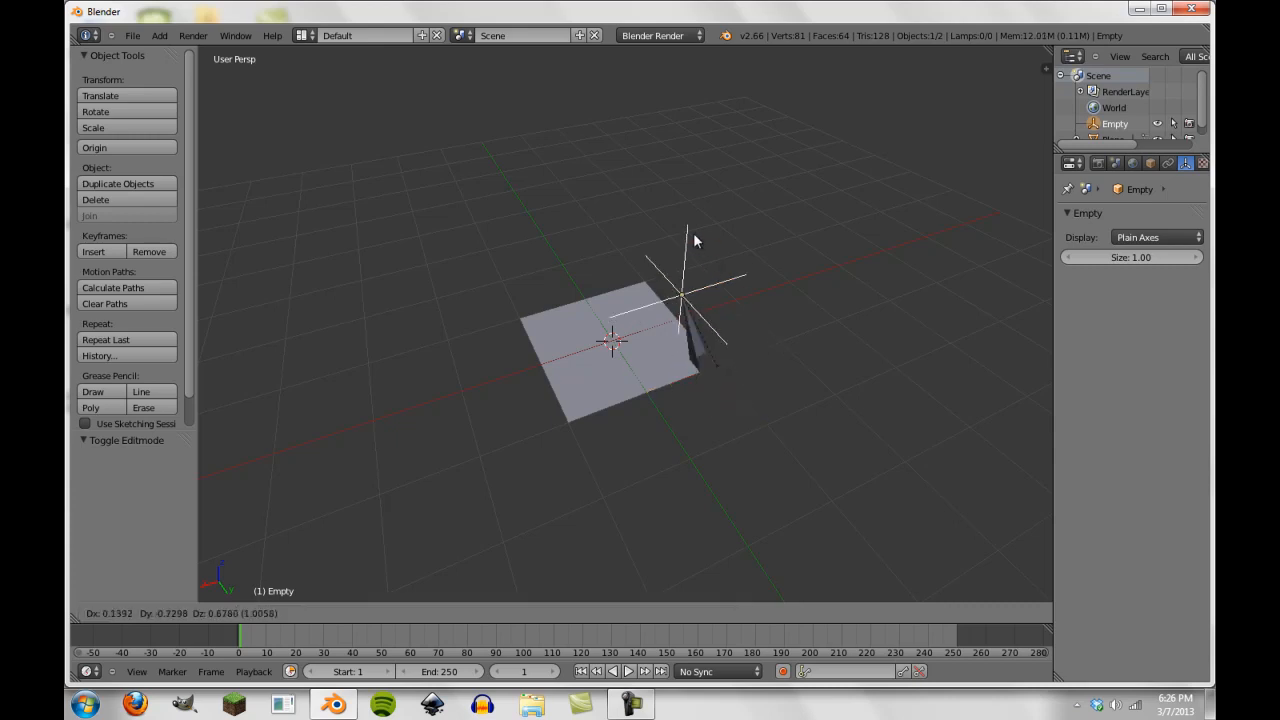
{"action": "mouse_move", "coordinate": [735, 200]}
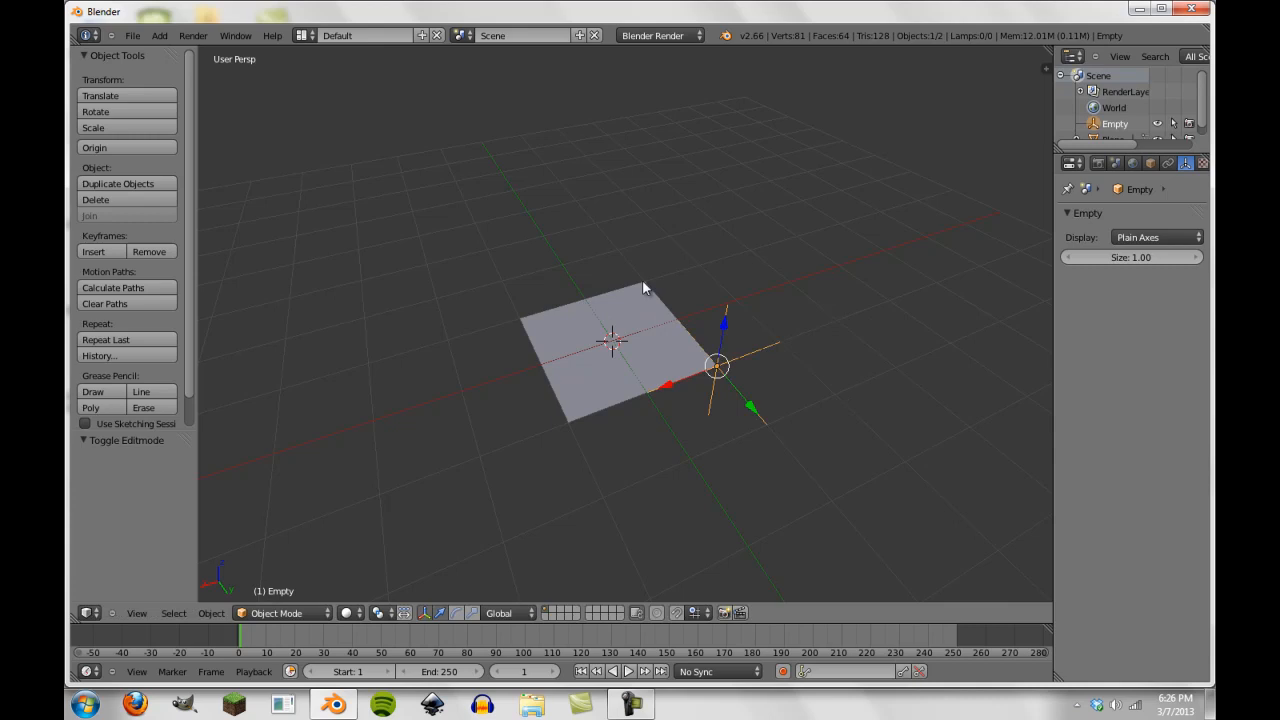
- Enable cloth physics on the plane and play the animation to test it
{"action": "left_click", "coordinate": [610, 340]}
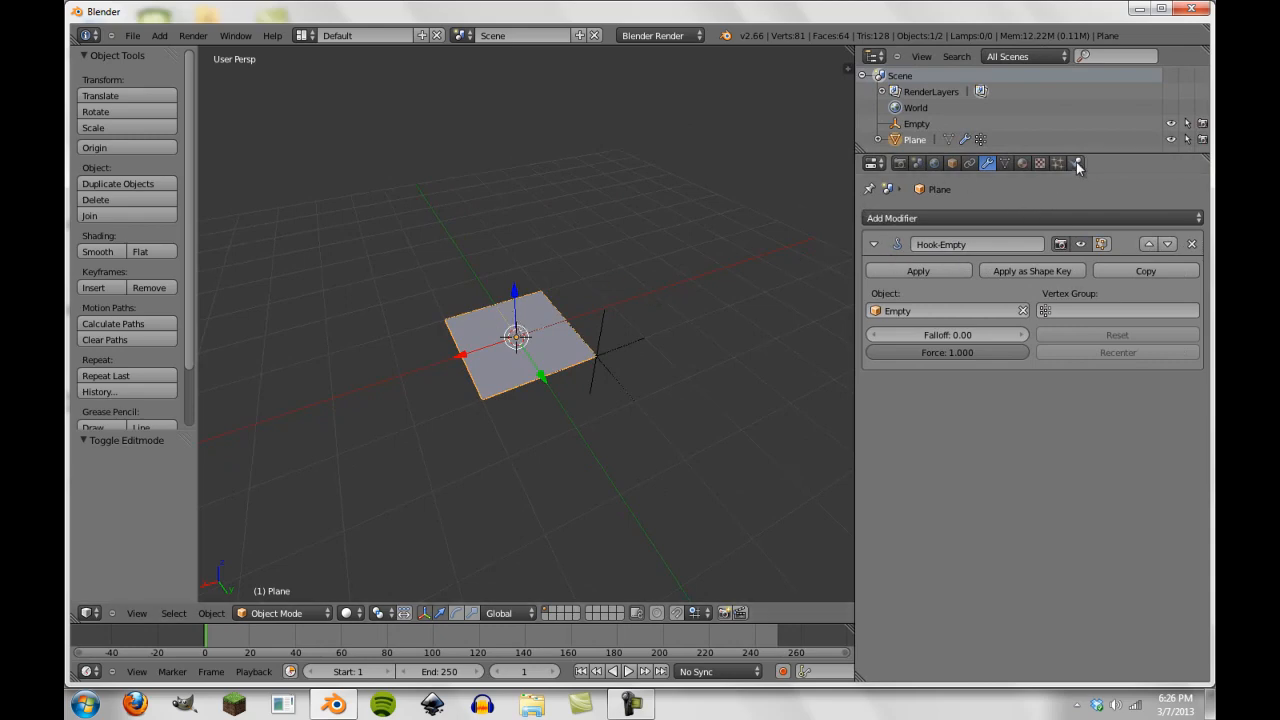
{"action": "left_click", "coordinate": [1076, 163]}
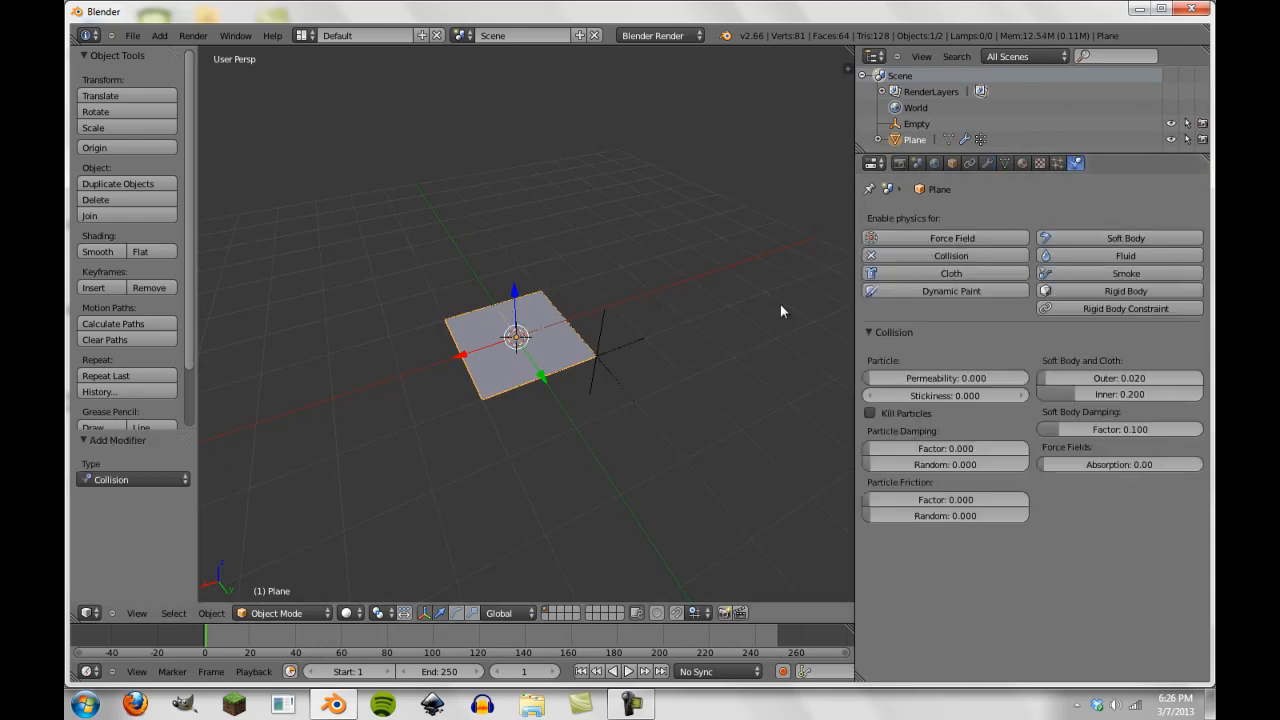
{"action": "left_click", "coordinate": [934, 273]}
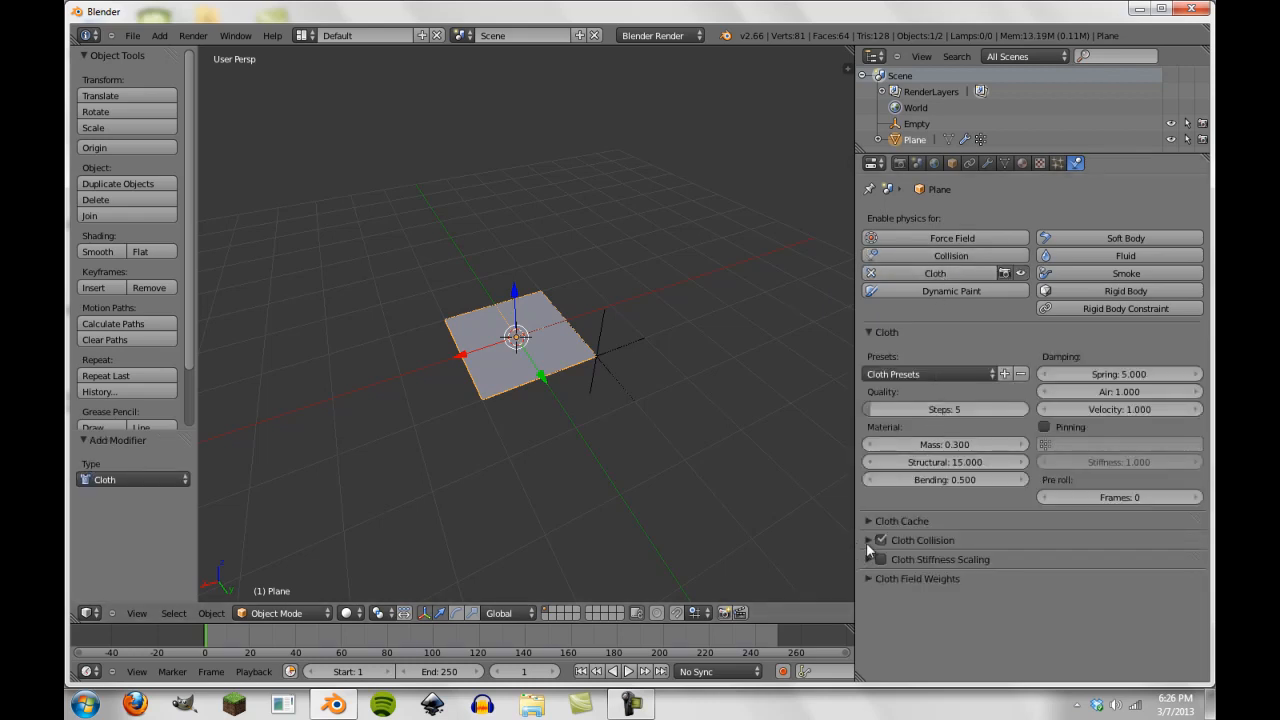
{"action": "left_click", "coordinate": [882, 540]}
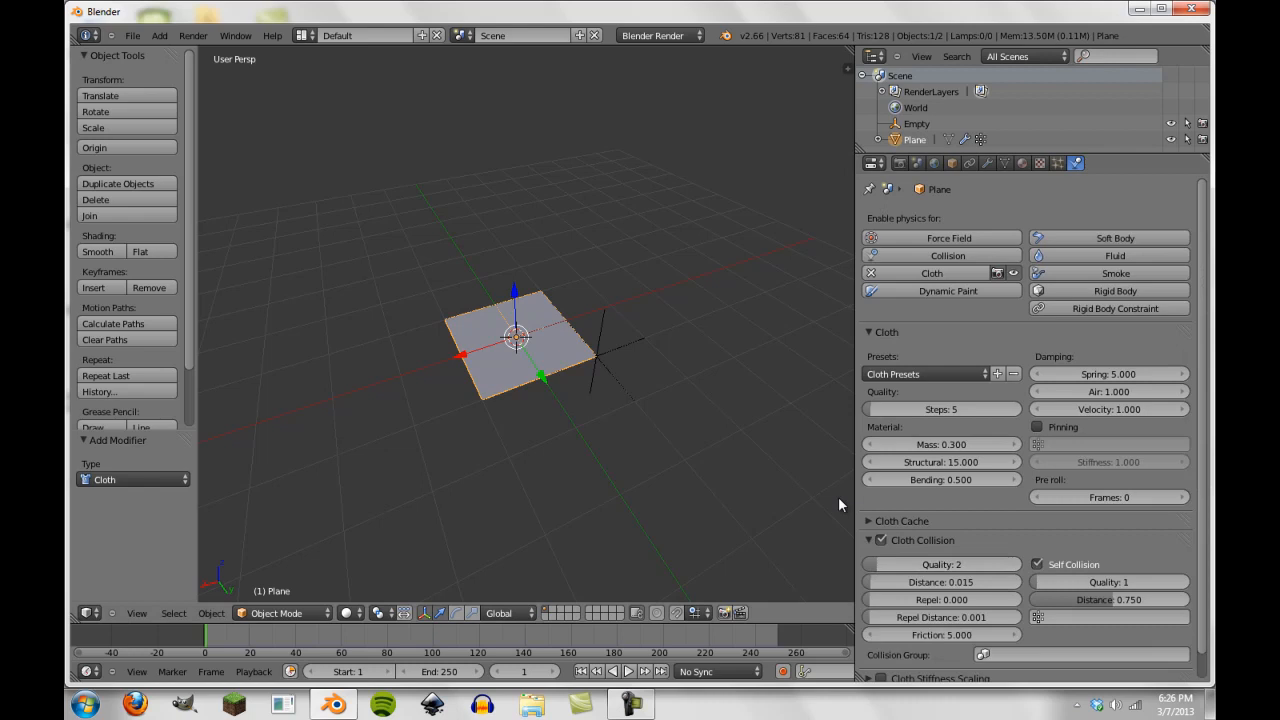
{"action": "left_click", "coordinate": [922, 540]}
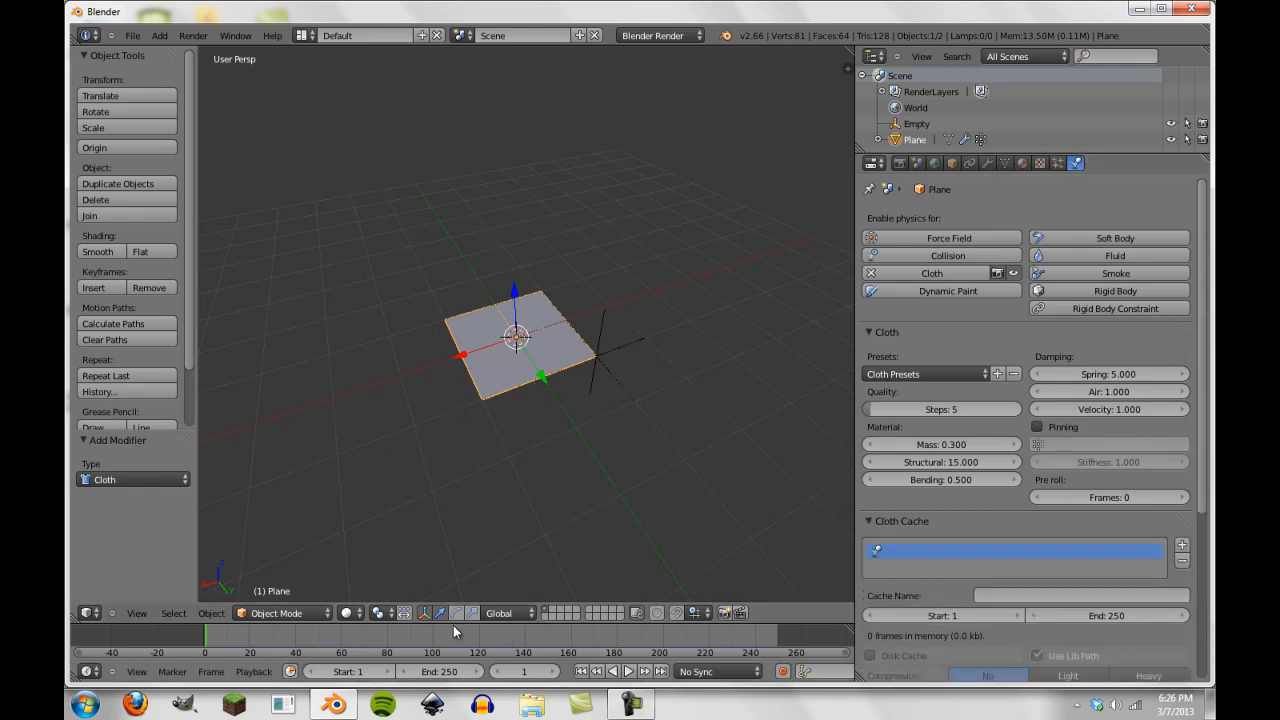
{"action": "left_click", "coordinate": [628, 671]}
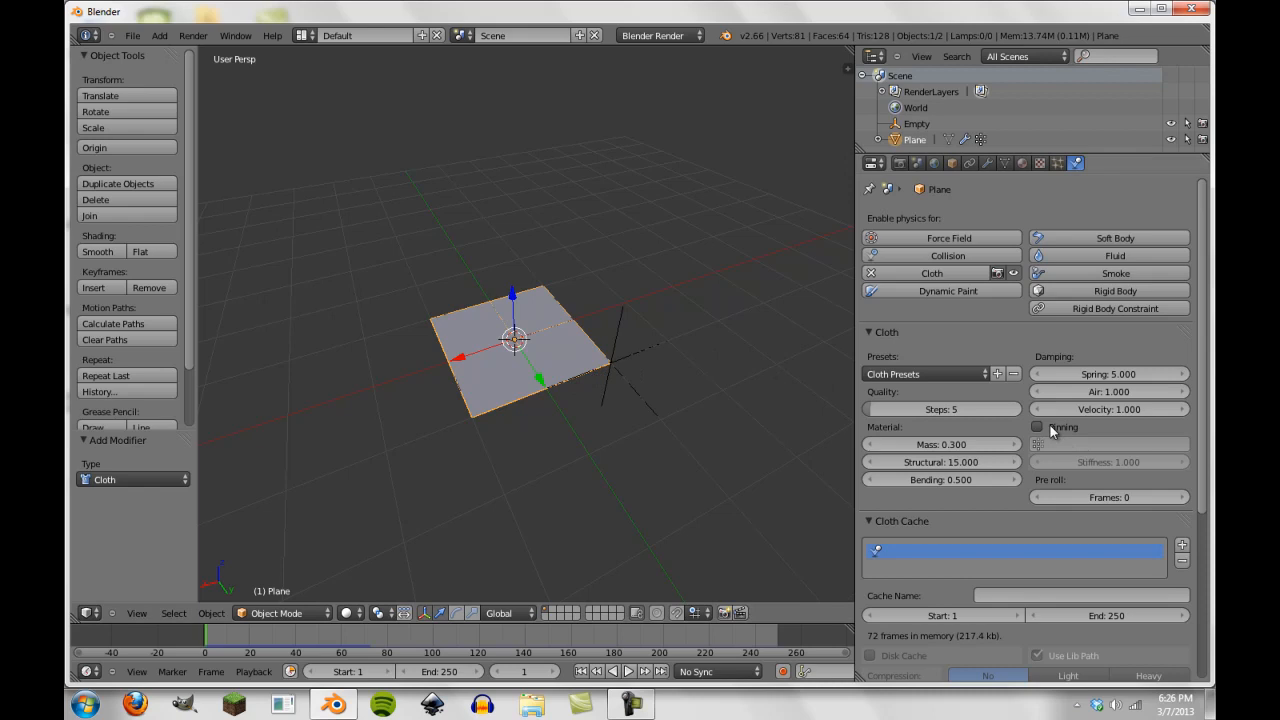
- Turn on cloth pinning using the Pin vertex group
{"action": "left_click", "coordinate": [1037, 427]}
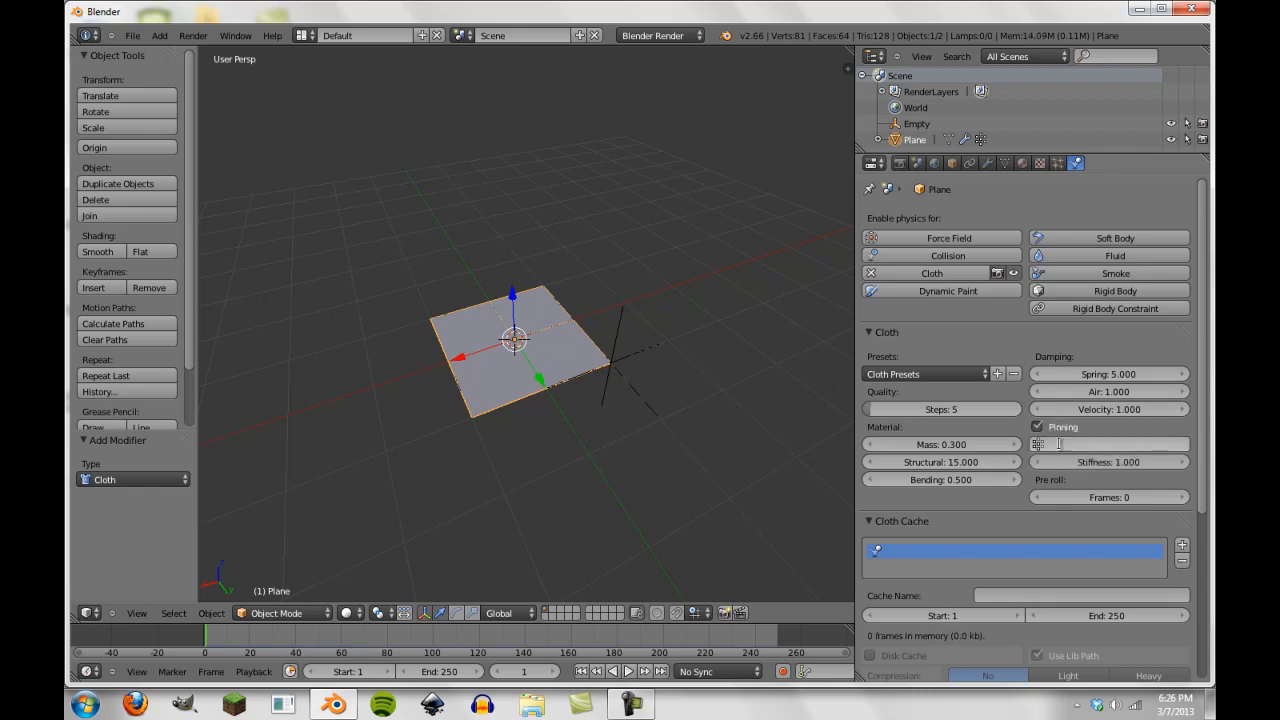
{"action": "left_click", "coordinate": [1108, 444]}
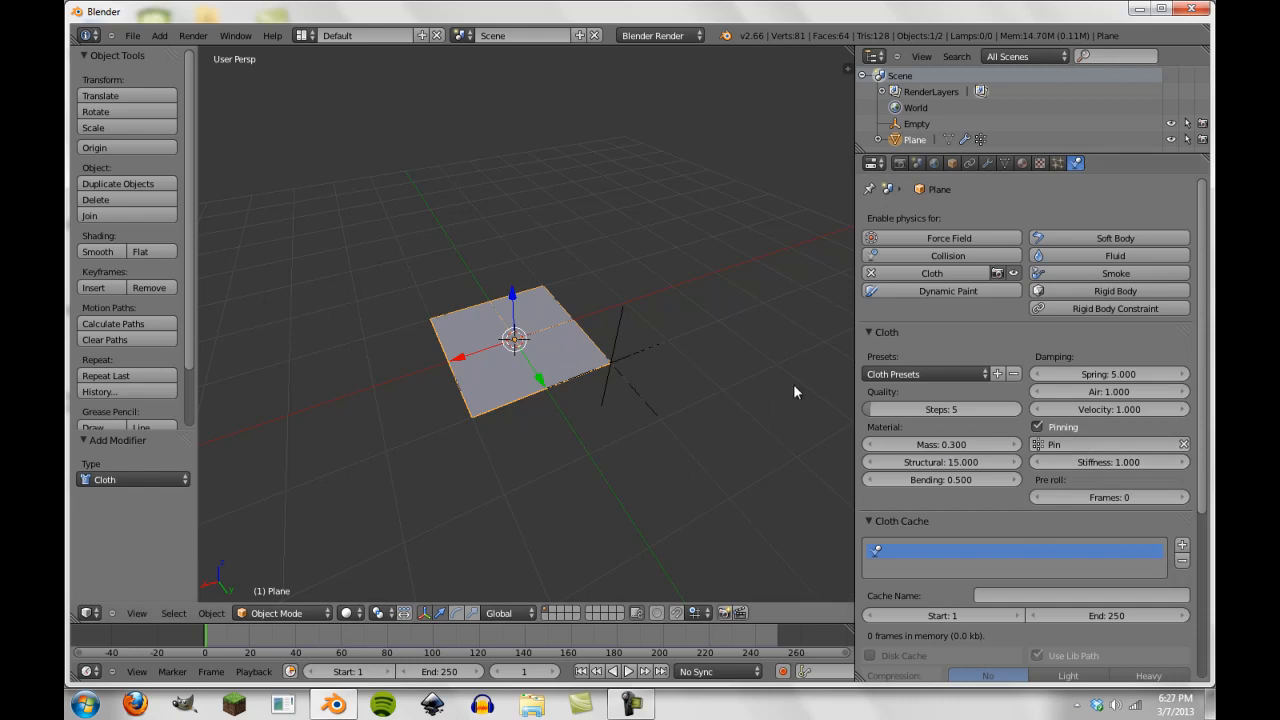
{"action": "mouse_move", "coordinate": [1052, 414]}
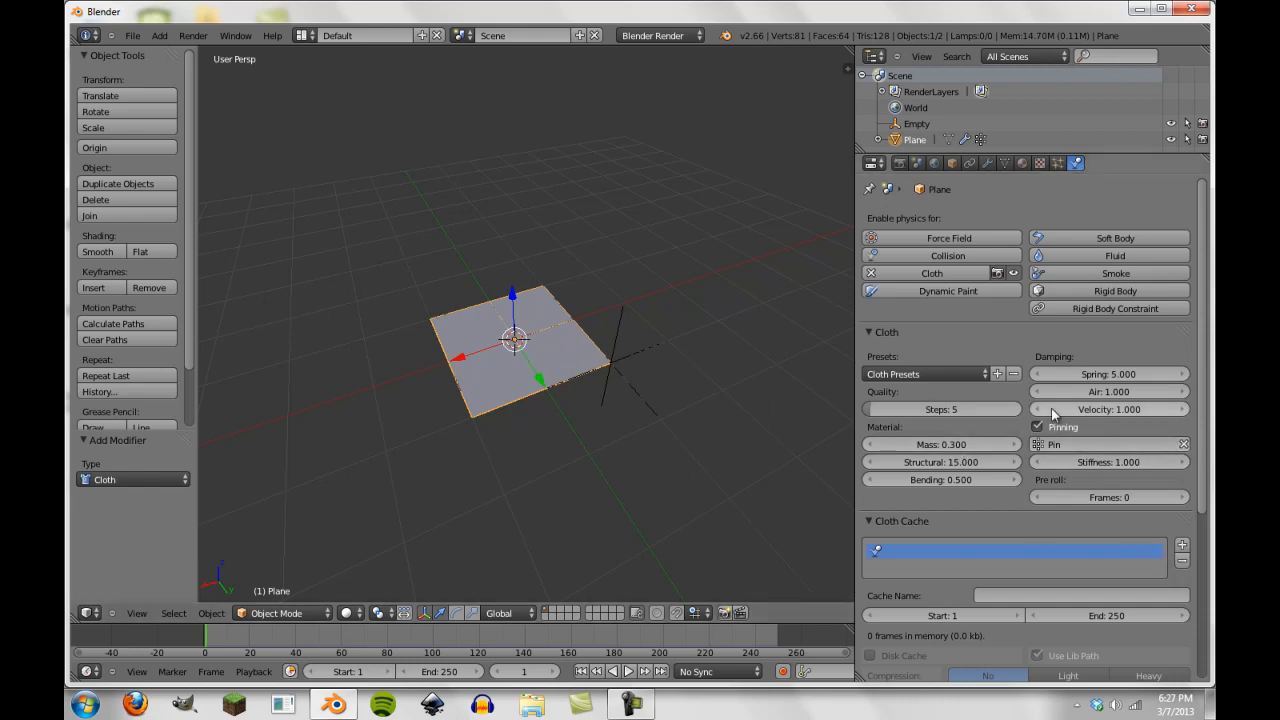
{"action": "mouse_move", "coordinate": [1100, 462]}
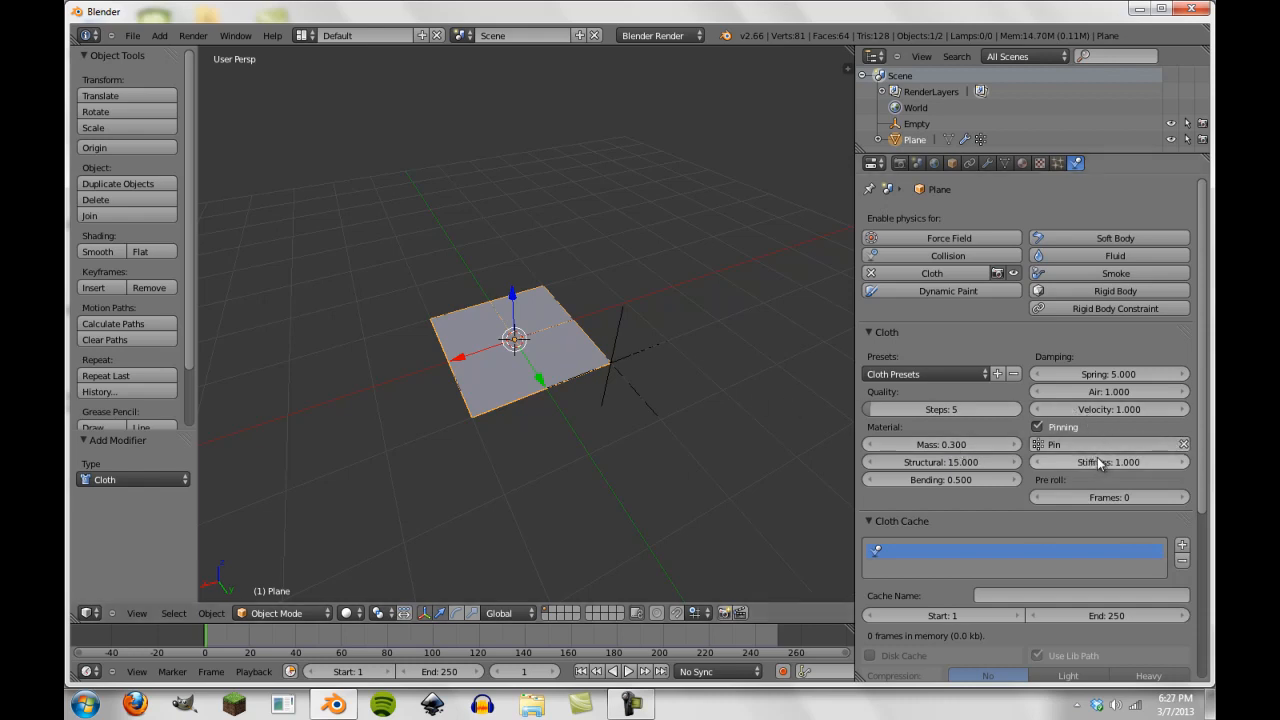
{"action": "mouse_move", "coordinate": [548, 342]}
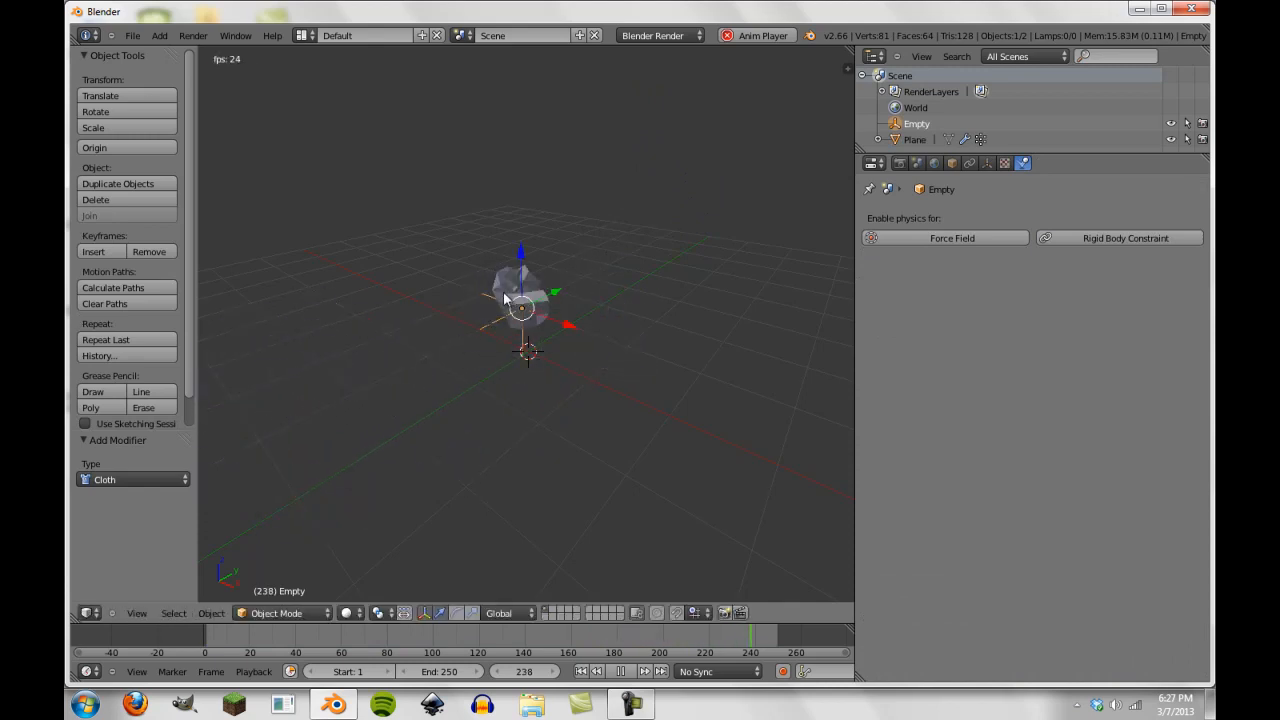
- Try different pin stiffness values, then reselect the plane and enter Edit Mode
{"action": "left_click", "coordinate": [915, 139]}
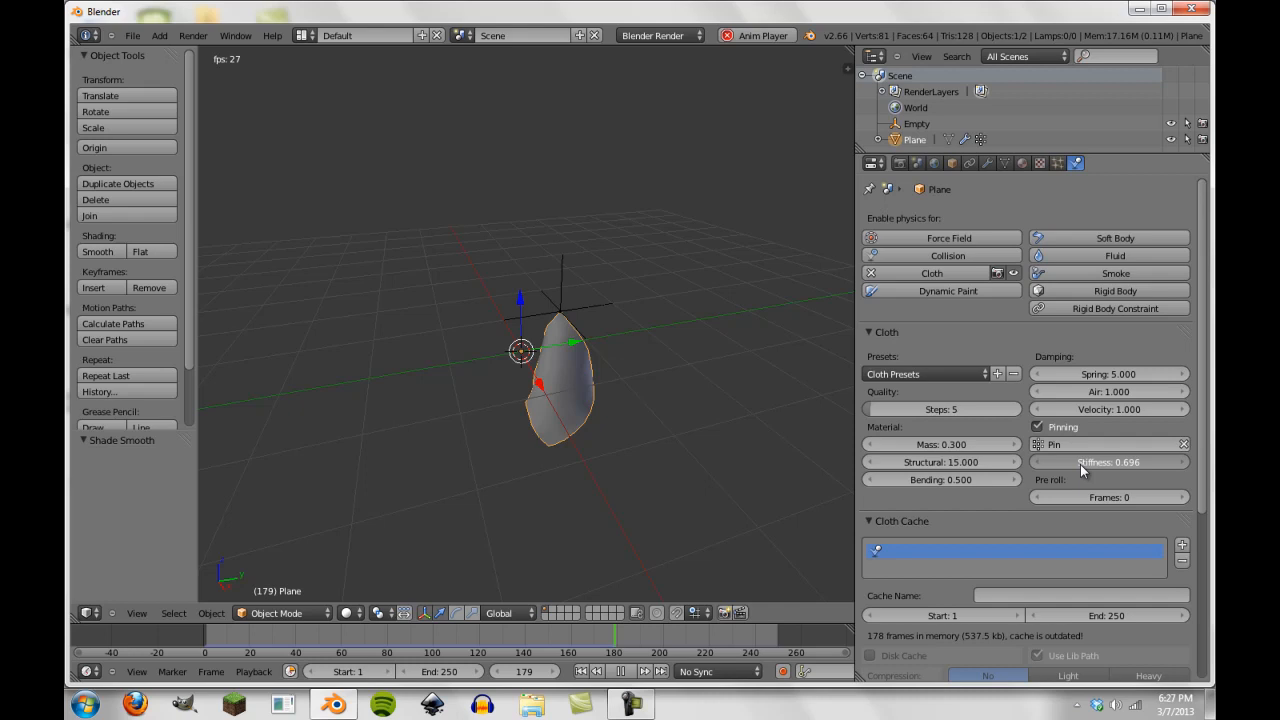
{"action": "left_click", "coordinate": [916, 123]}
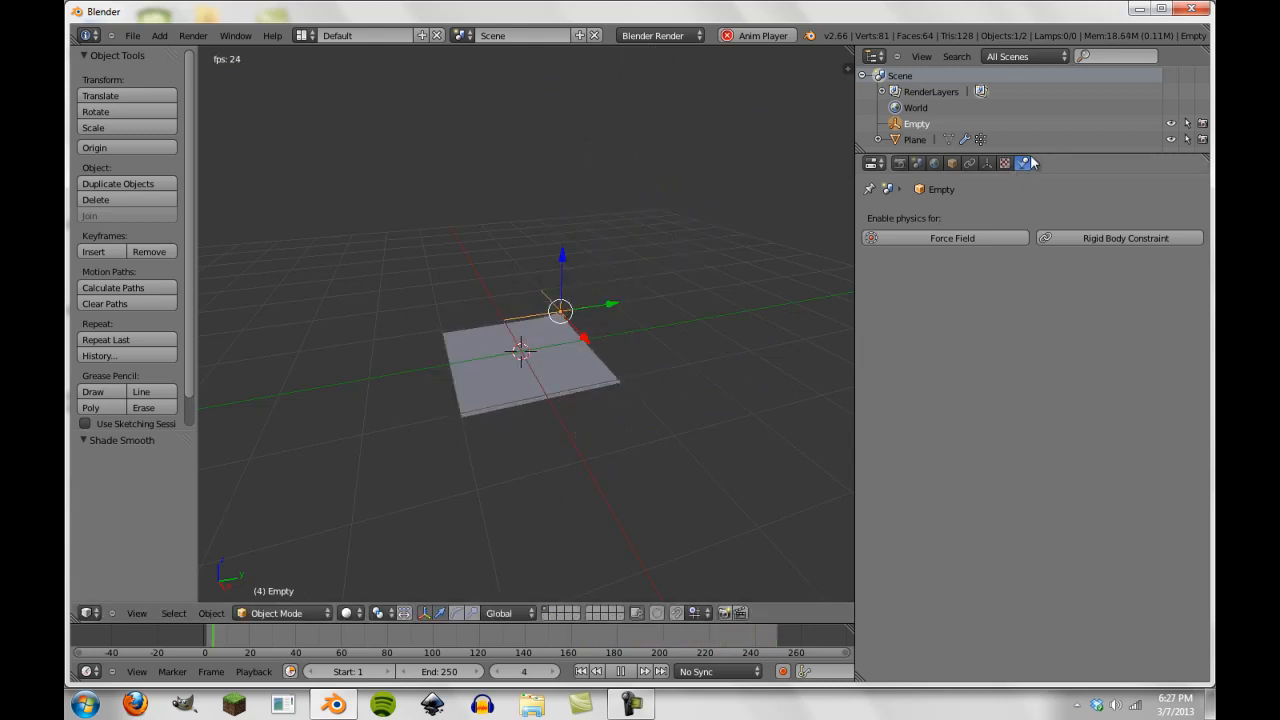
{"action": "left_click", "coordinate": [914, 139]}
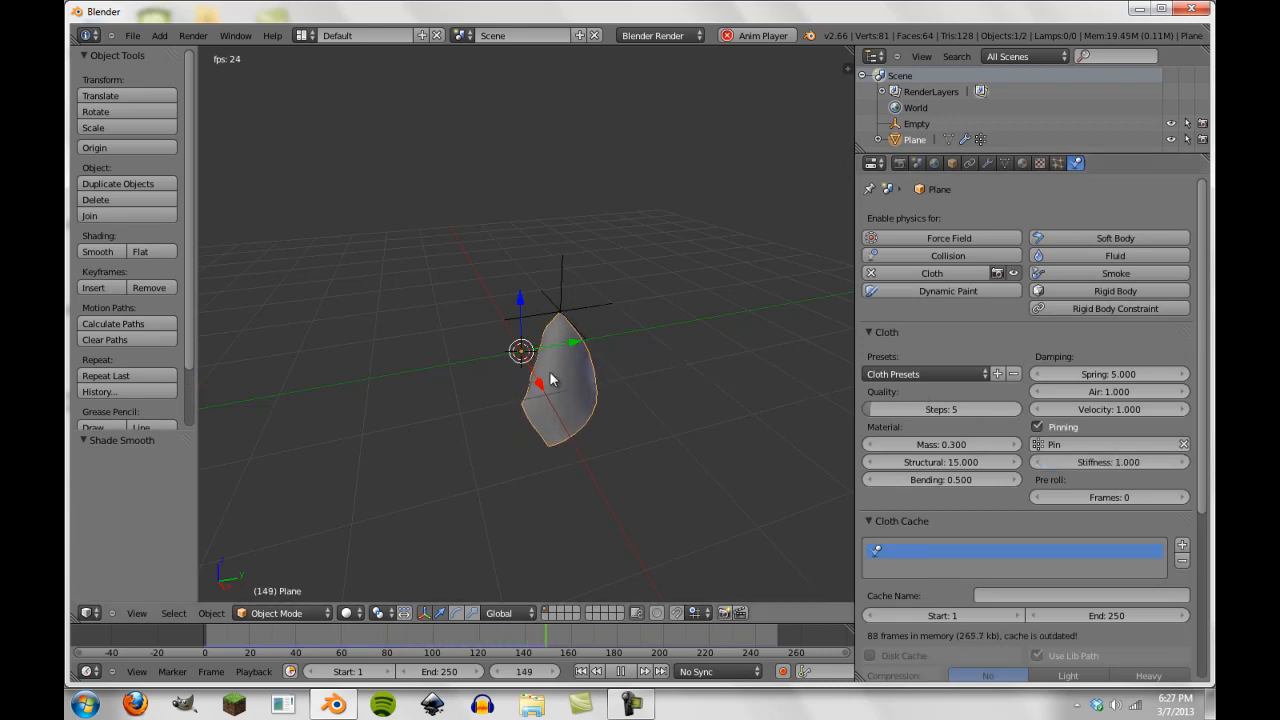
{"action": "key", "text": "Tab"}
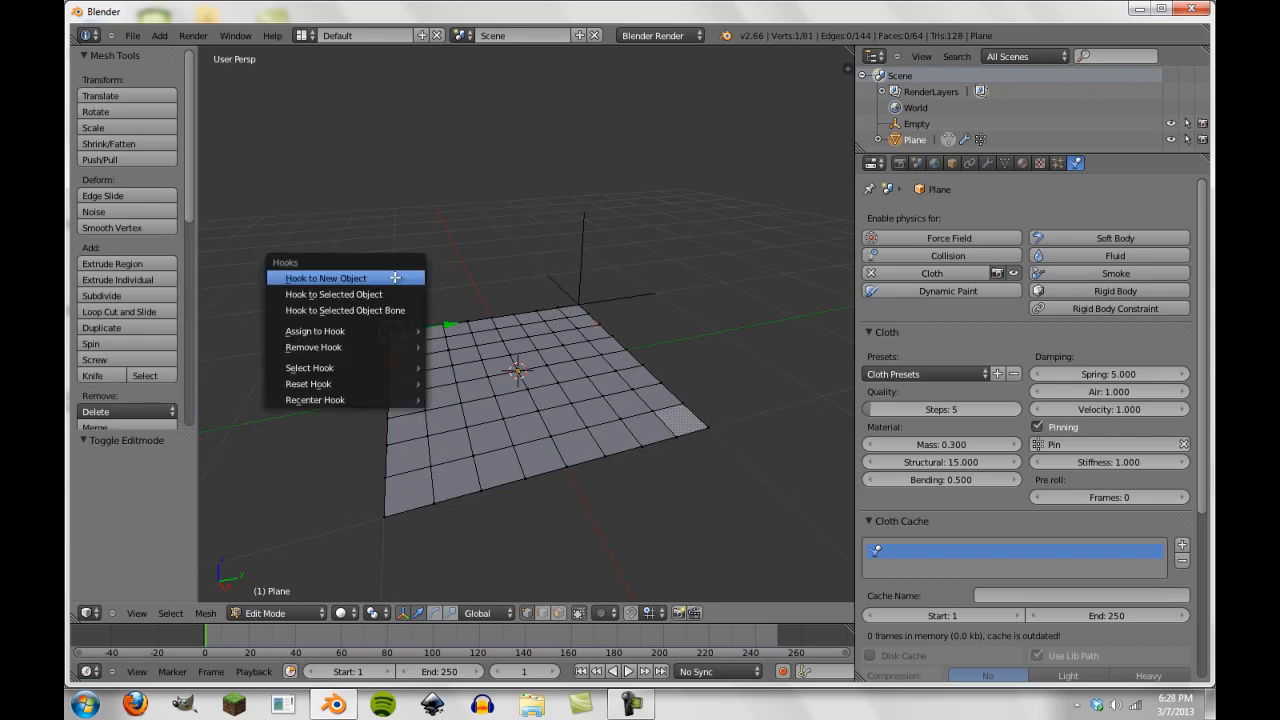
- Hook the selected corner vertex to new empty Empty.001 and return to Object Mode
{"action": "left_click", "coordinate": [325, 278]}
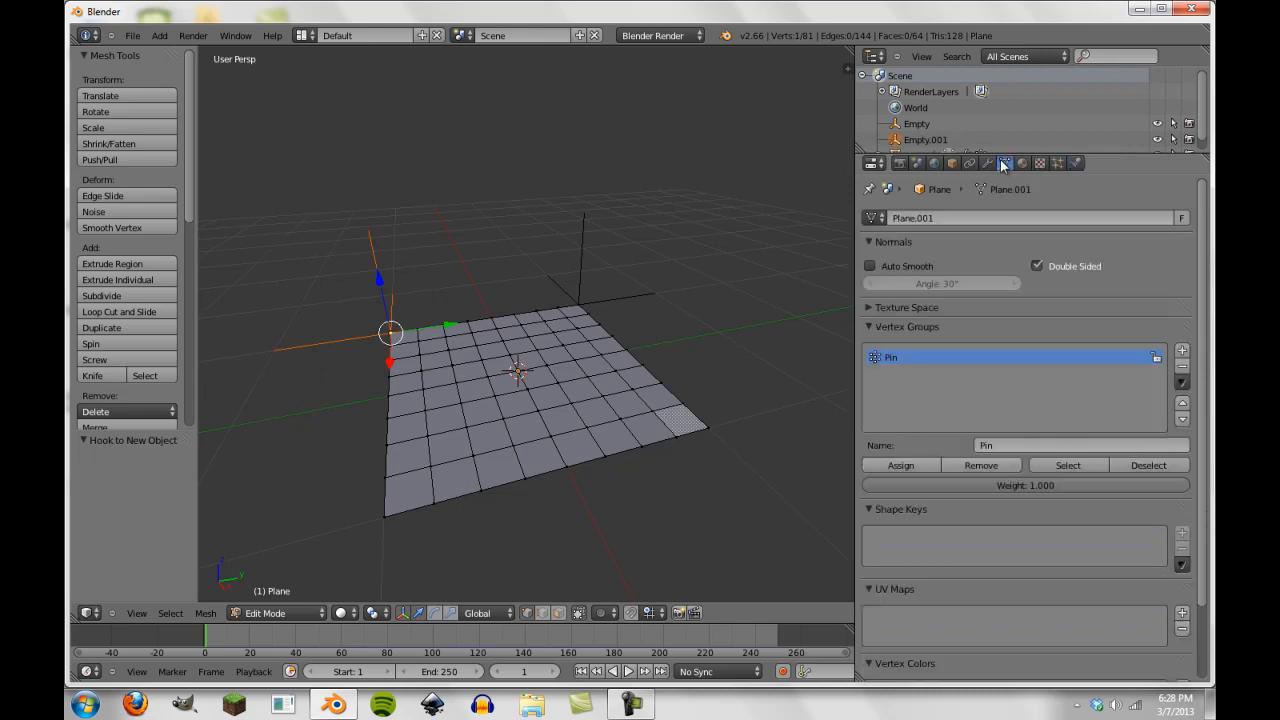
{"action": "key", "text": "Tab"}
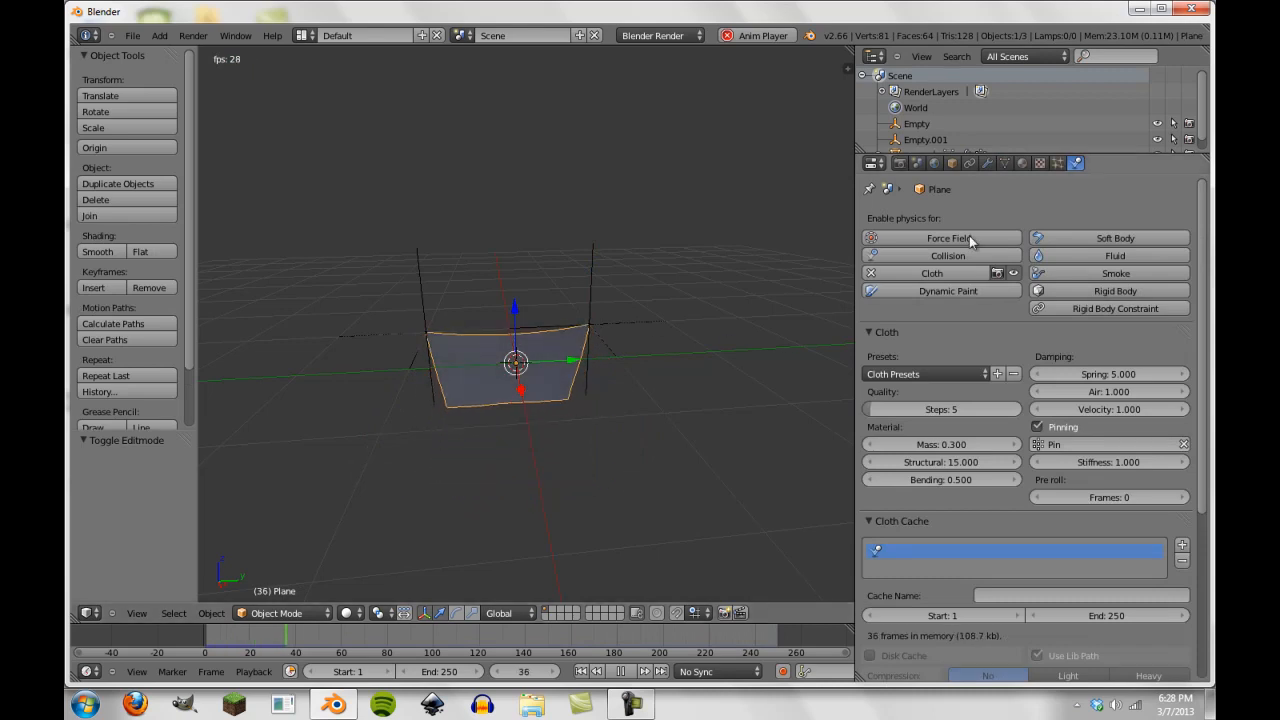
- Move Hook-Empty.001 above Cloth, raise the empties, and play the simulation
{"action": "left_click", "coordinate": [987, 163]}
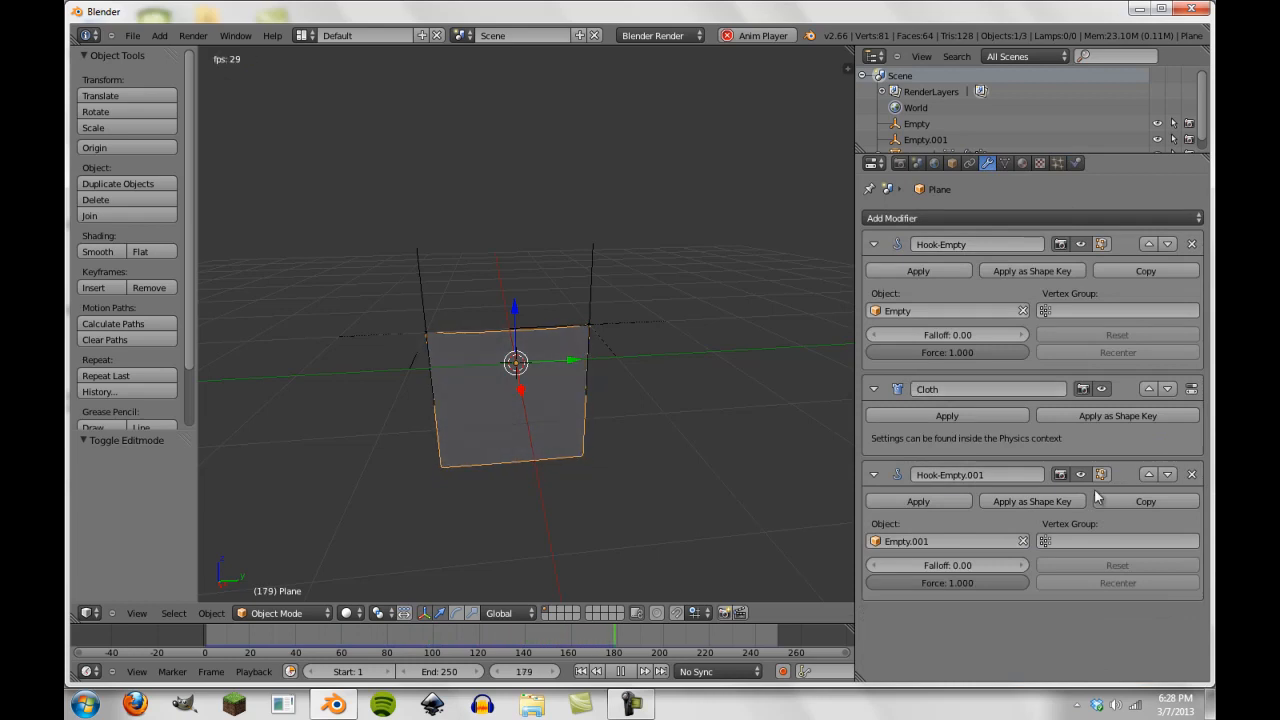
{"action": "left_click", "coordinate": [1148, 474]}
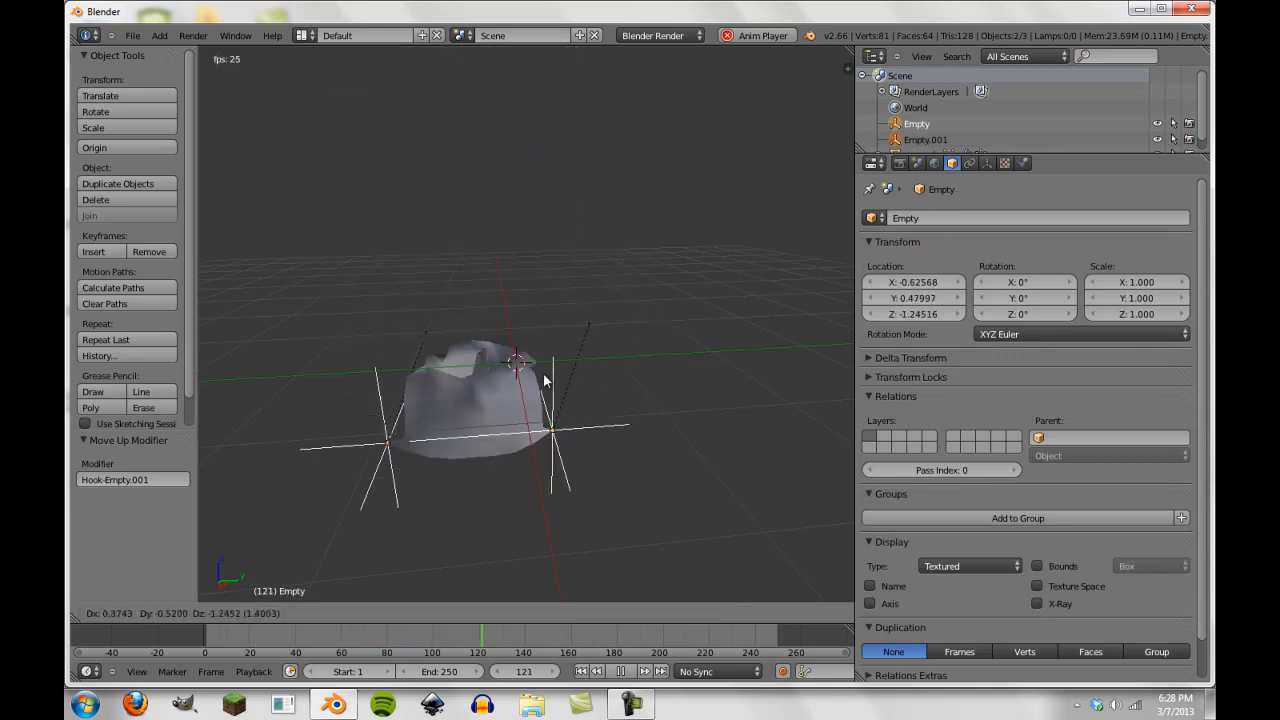
{"action": "left_click_drag", "start_coordinate": [520, 380], "coordinate": [775, 195]}
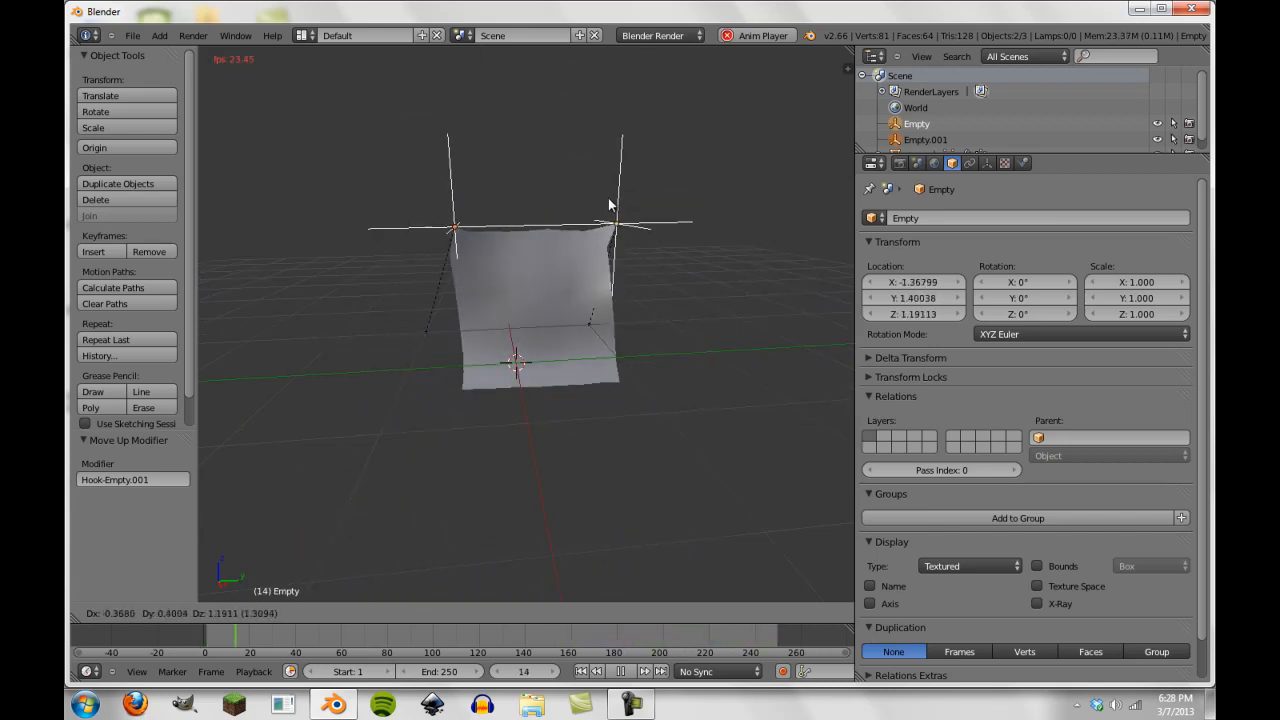
{"action": "left_click", "coordinate": [988, 162]}
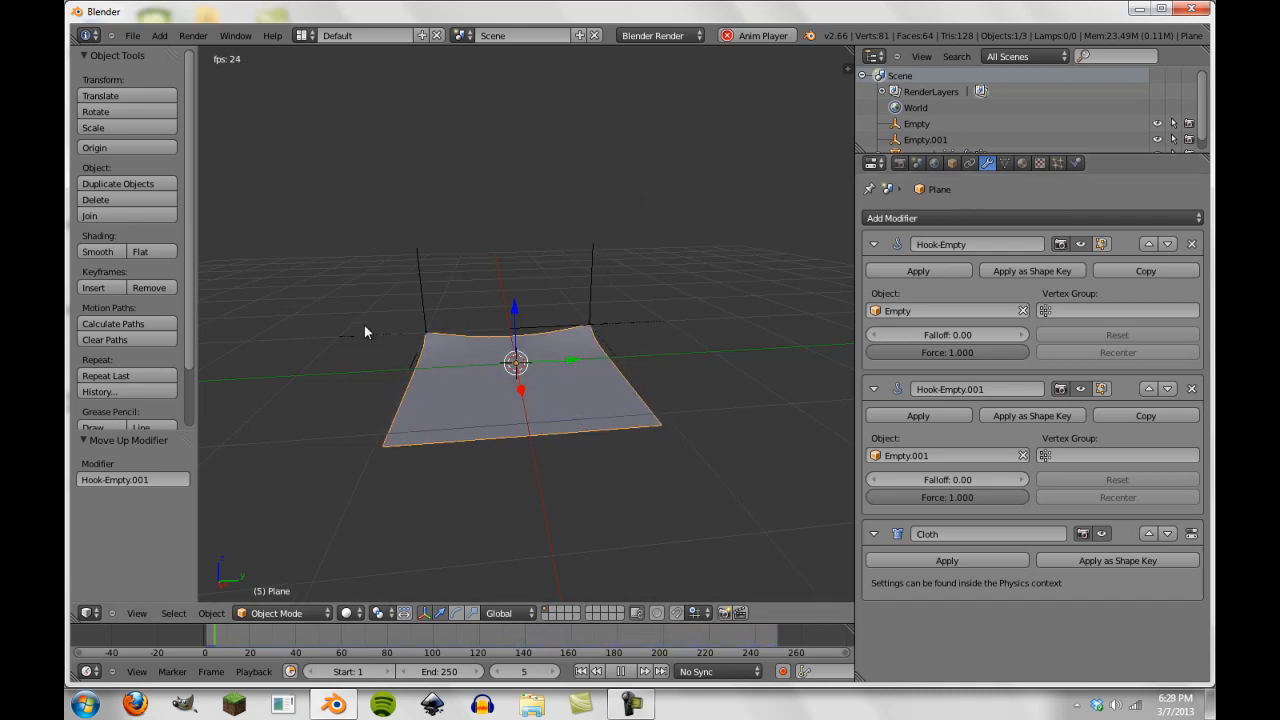
{"action": "key", "text": "space"}
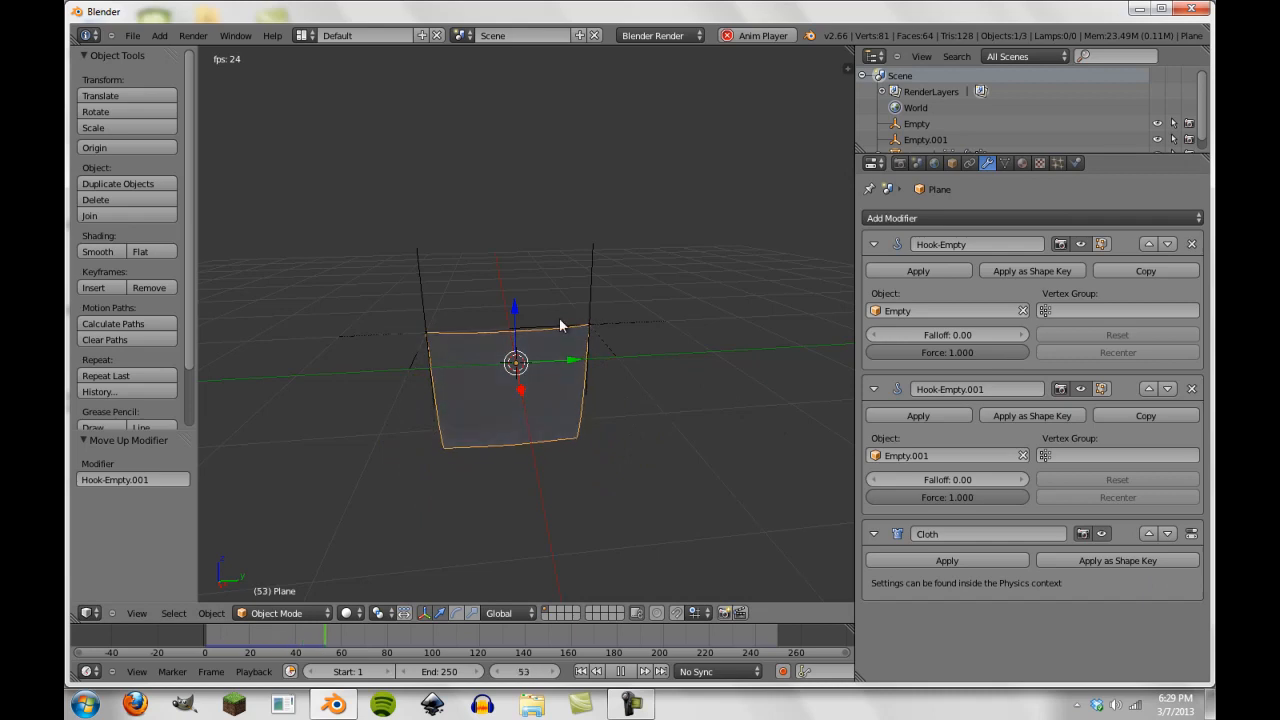